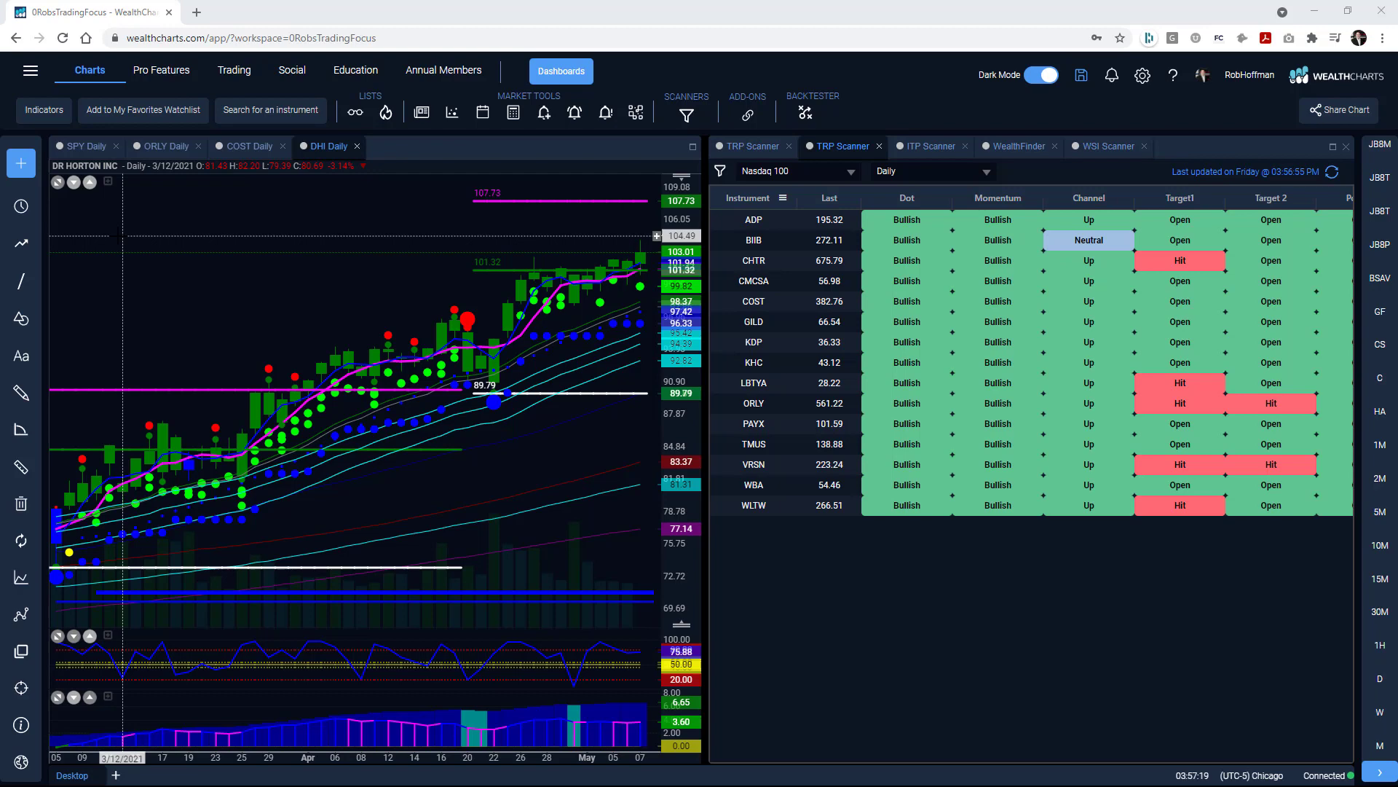
Step: Switch the chart to the SPY daily chart beside the Nasdaq 100 scanner results
left_click(80, 146)
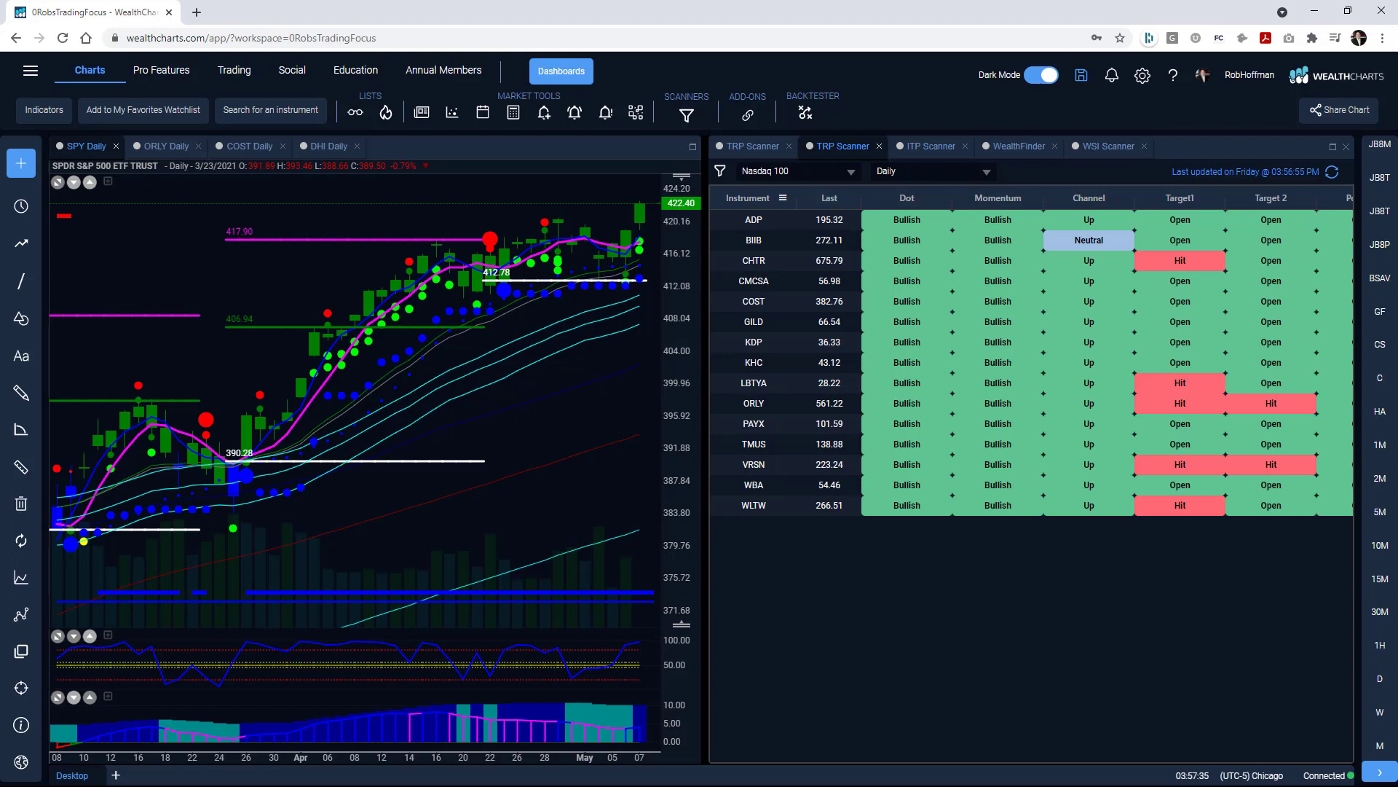
mouse_move(397, 348)
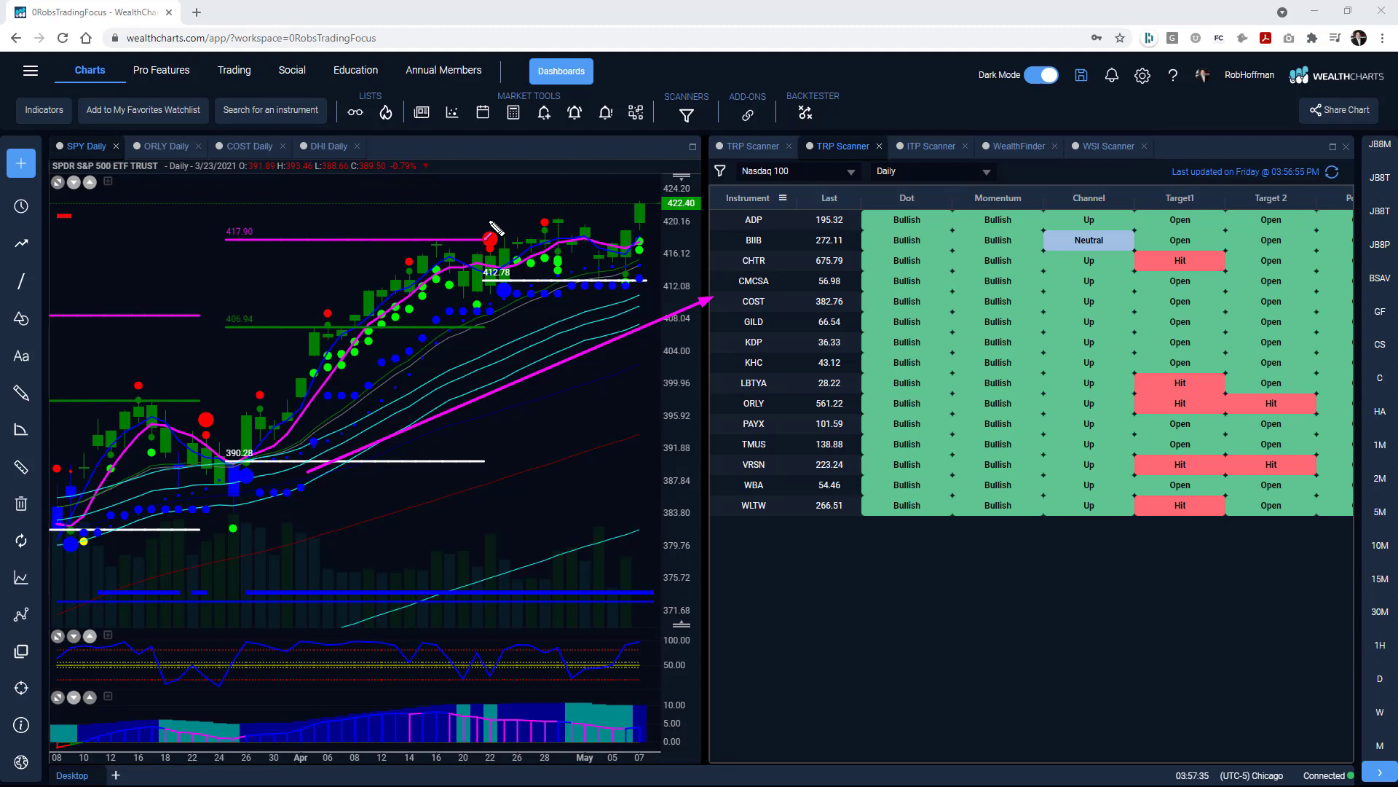
mouse_move(557, 196)
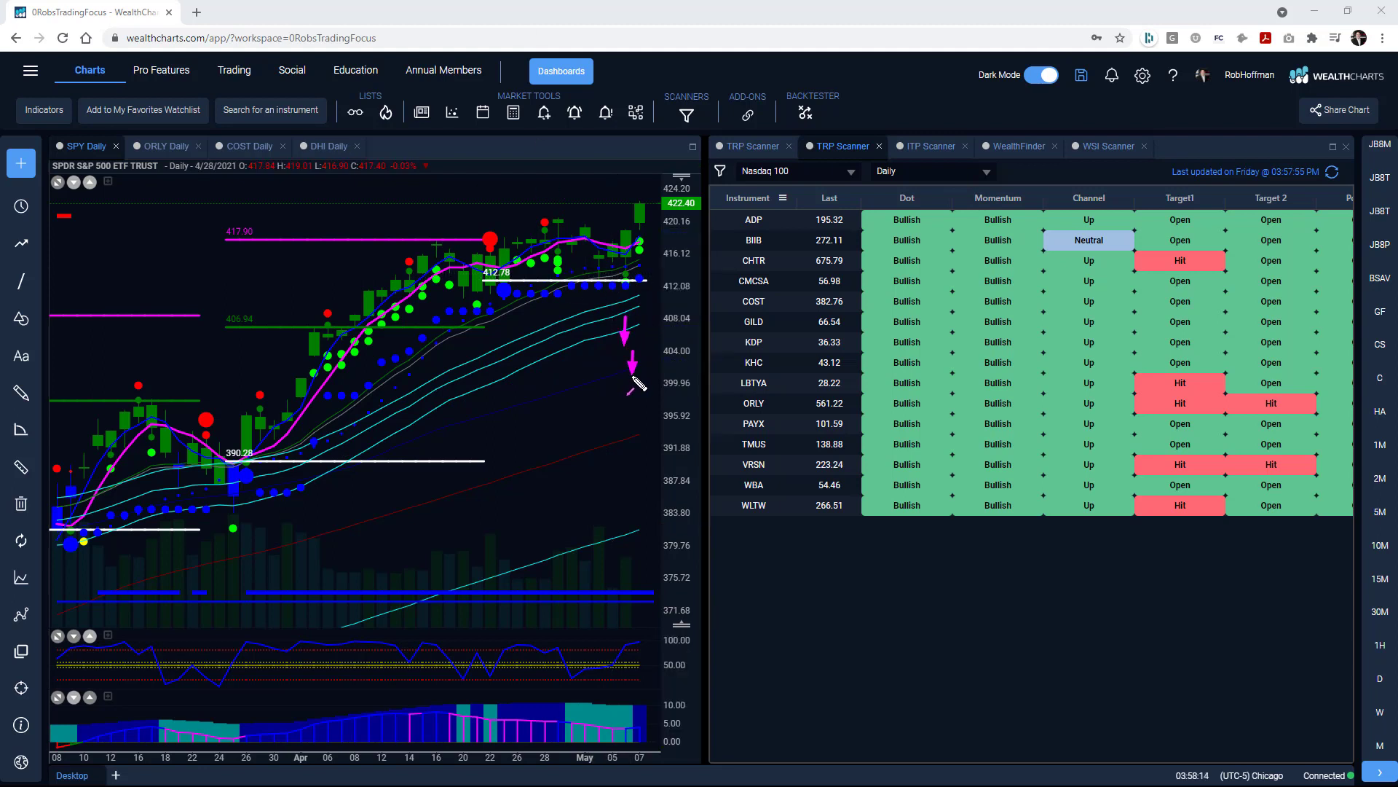
mouse_move(628, 374)
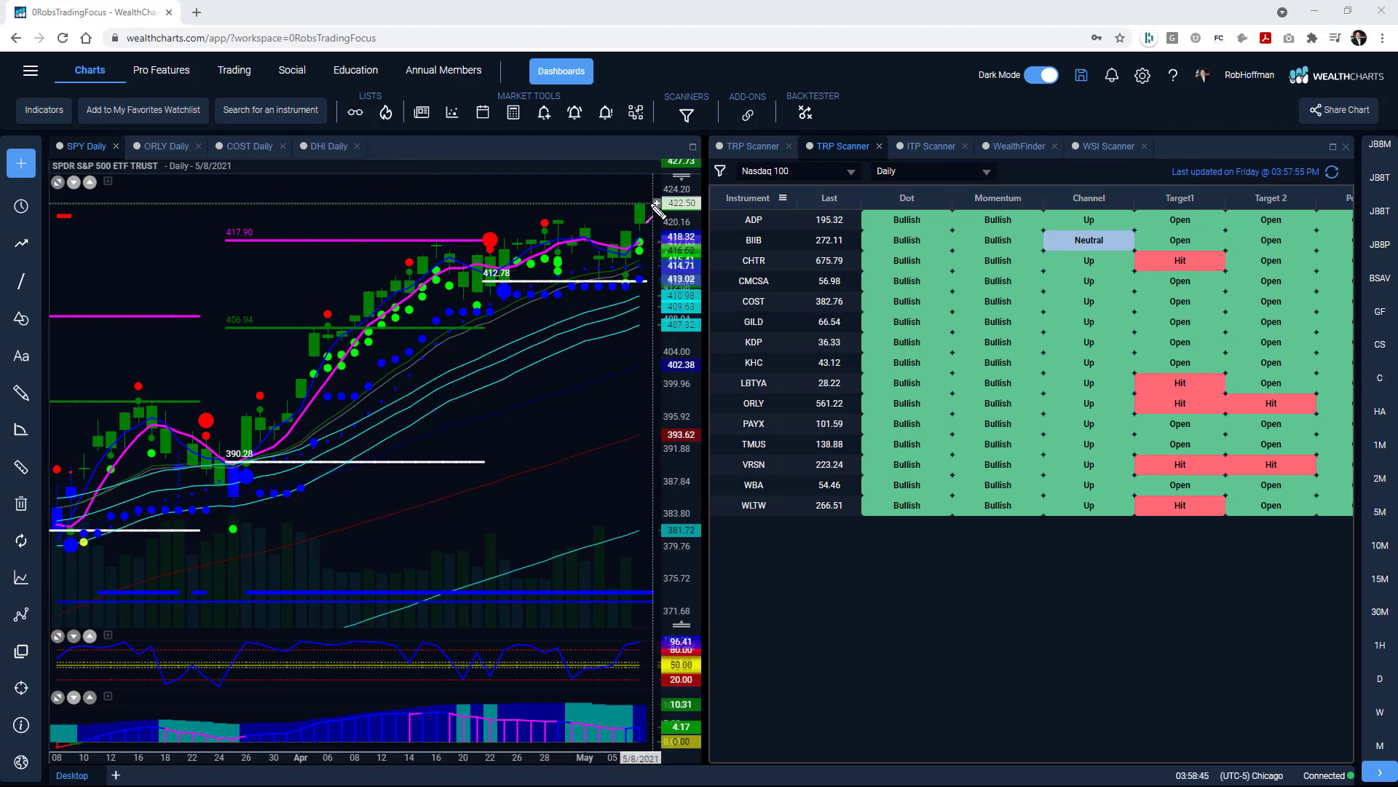
mouse_move(897, 250)
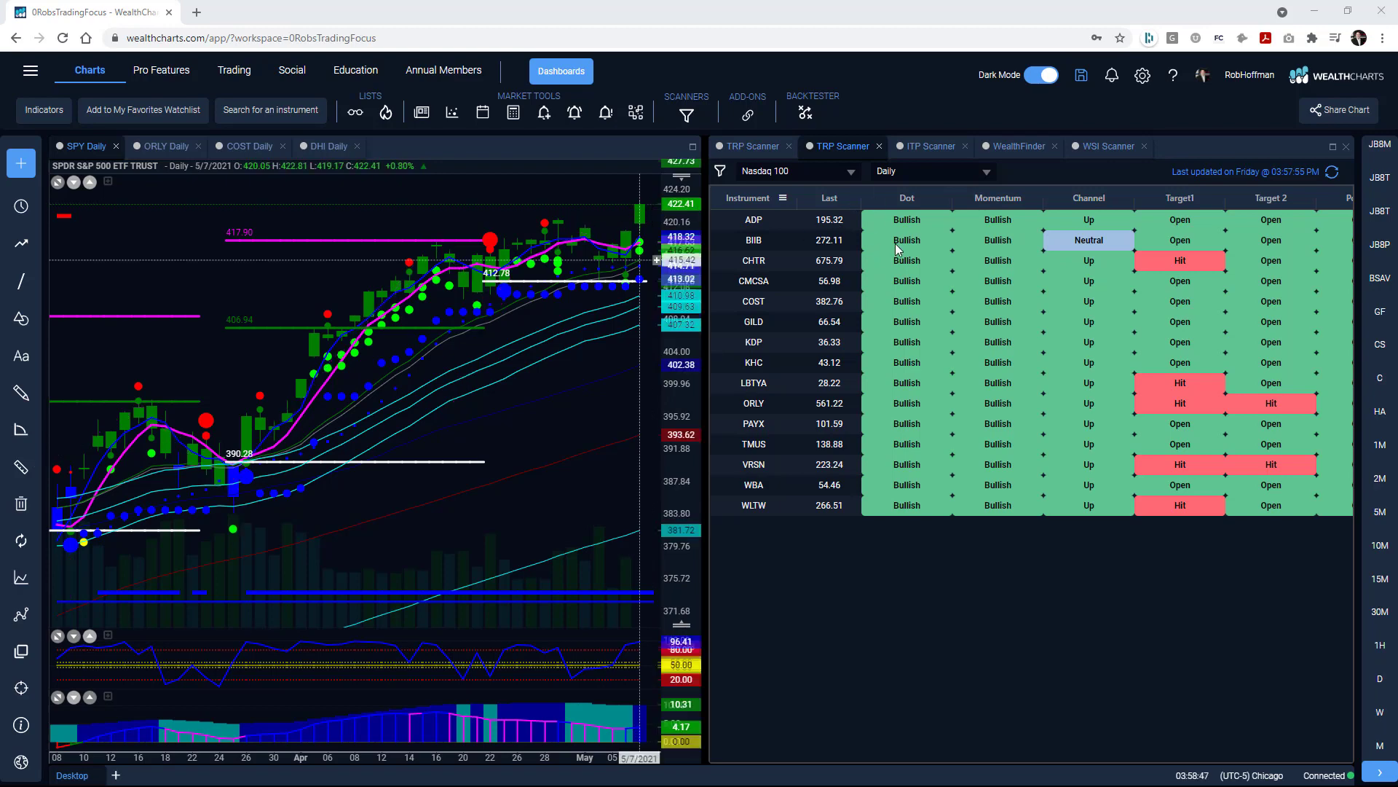
mouse_move(742, 150)
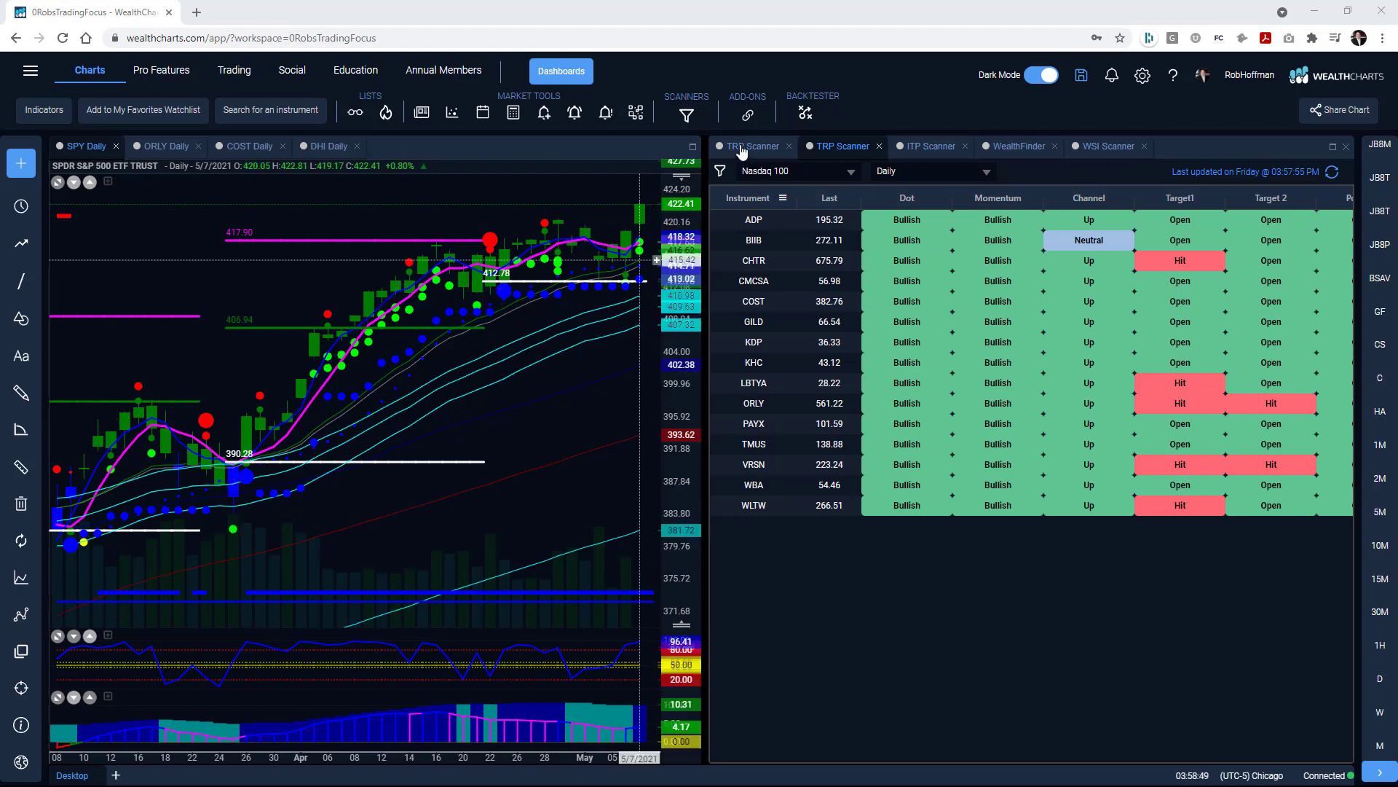
Step: Check the New Bullish TRP scanner list, then return to the full Nasdaq 100 list
left_click(747, 146)
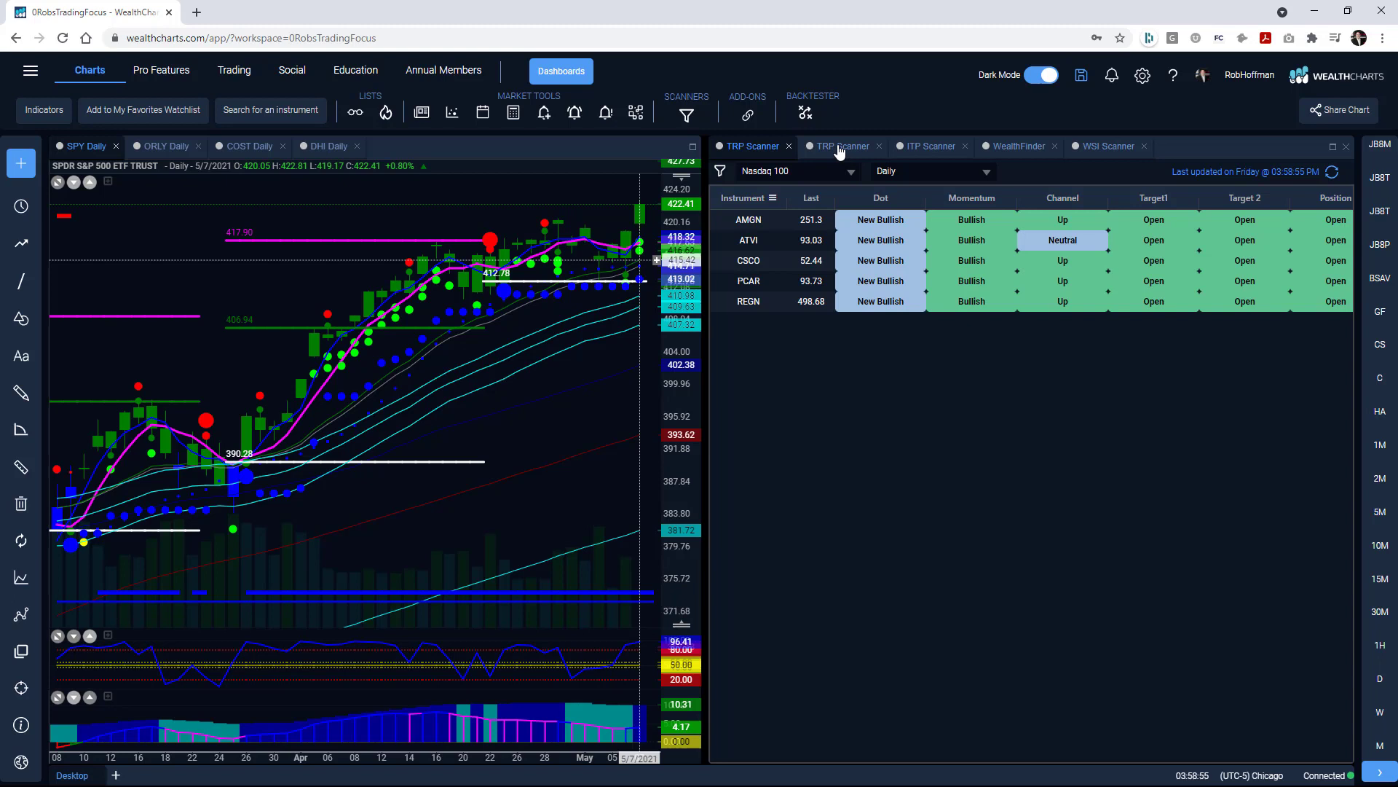
left_click(838, 147)
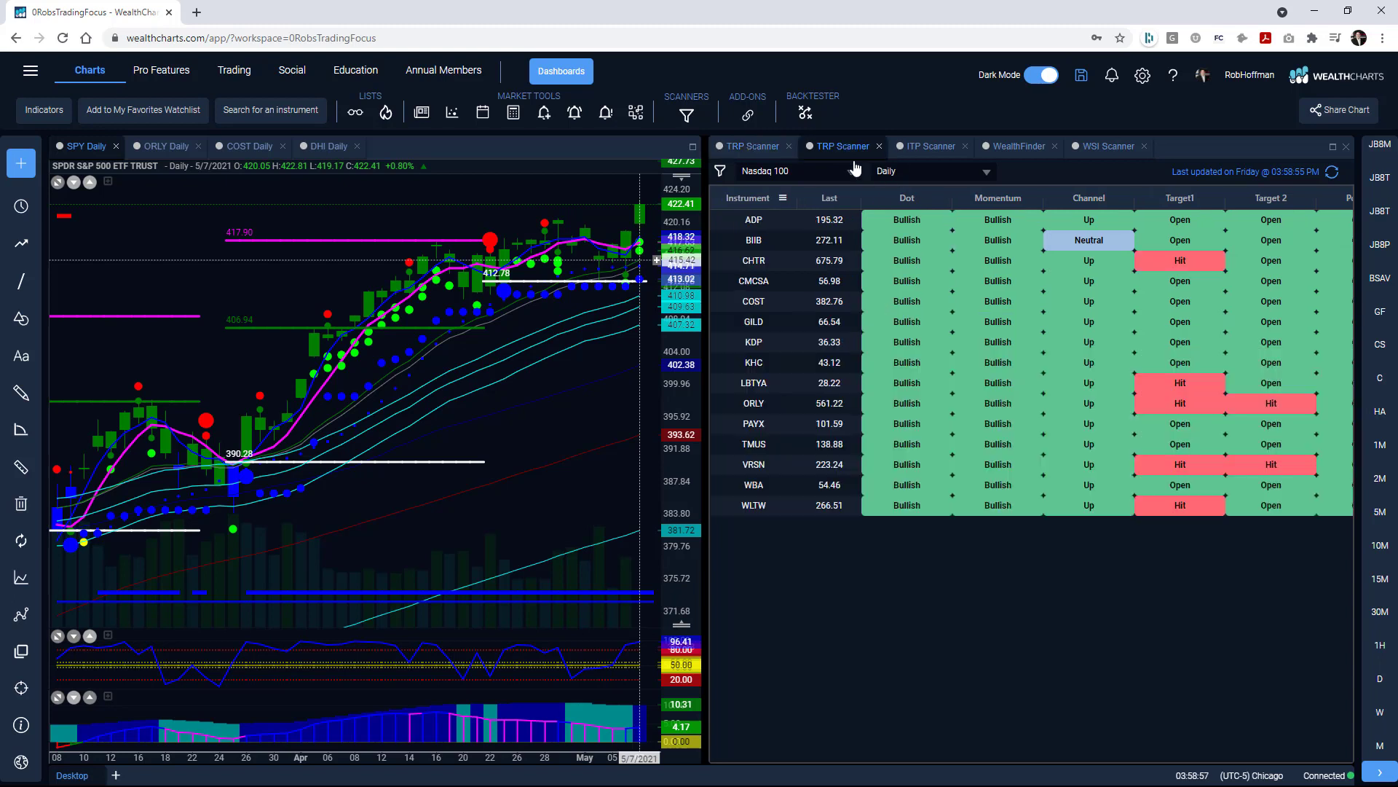
mouse_move(883, 385)
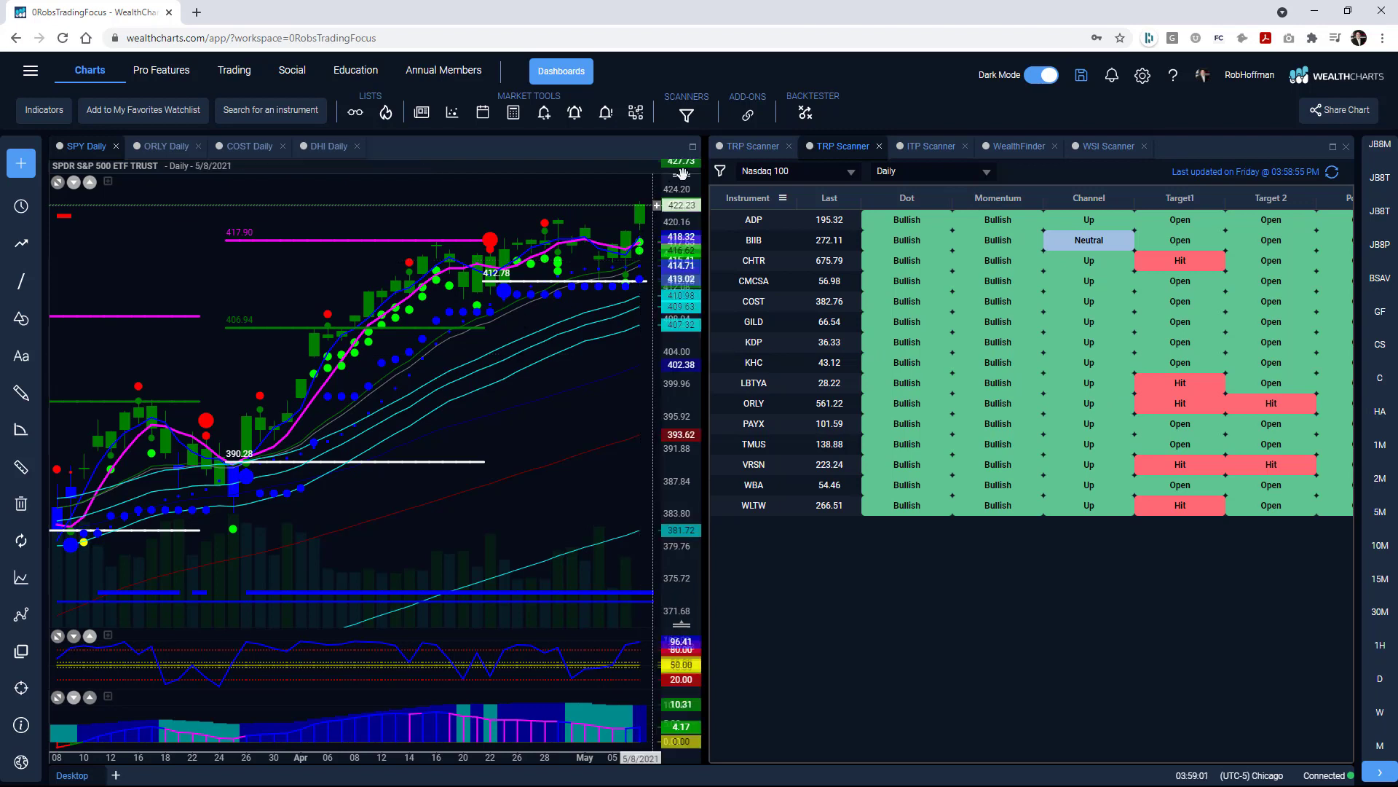
mouse_move(765, 293)
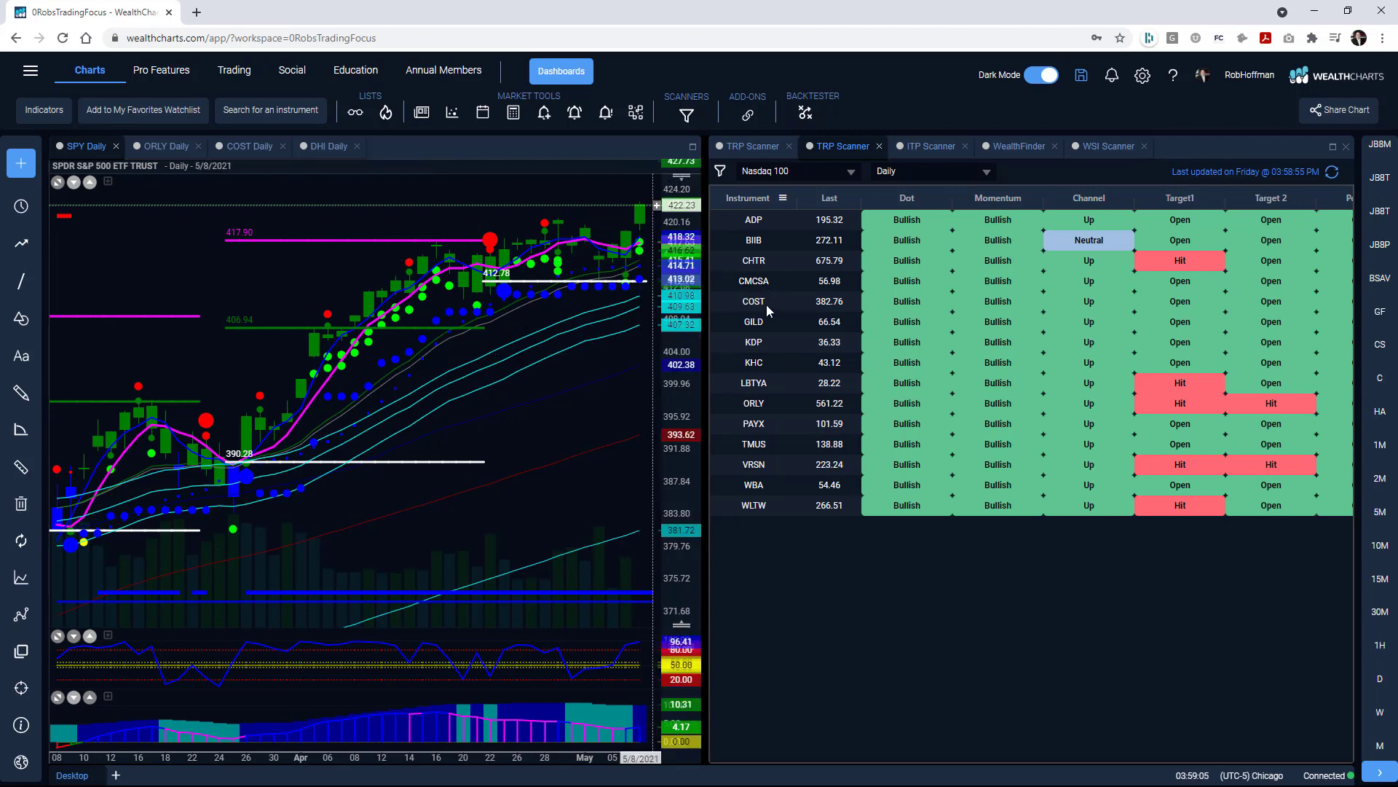
mouse_move(761, 422)
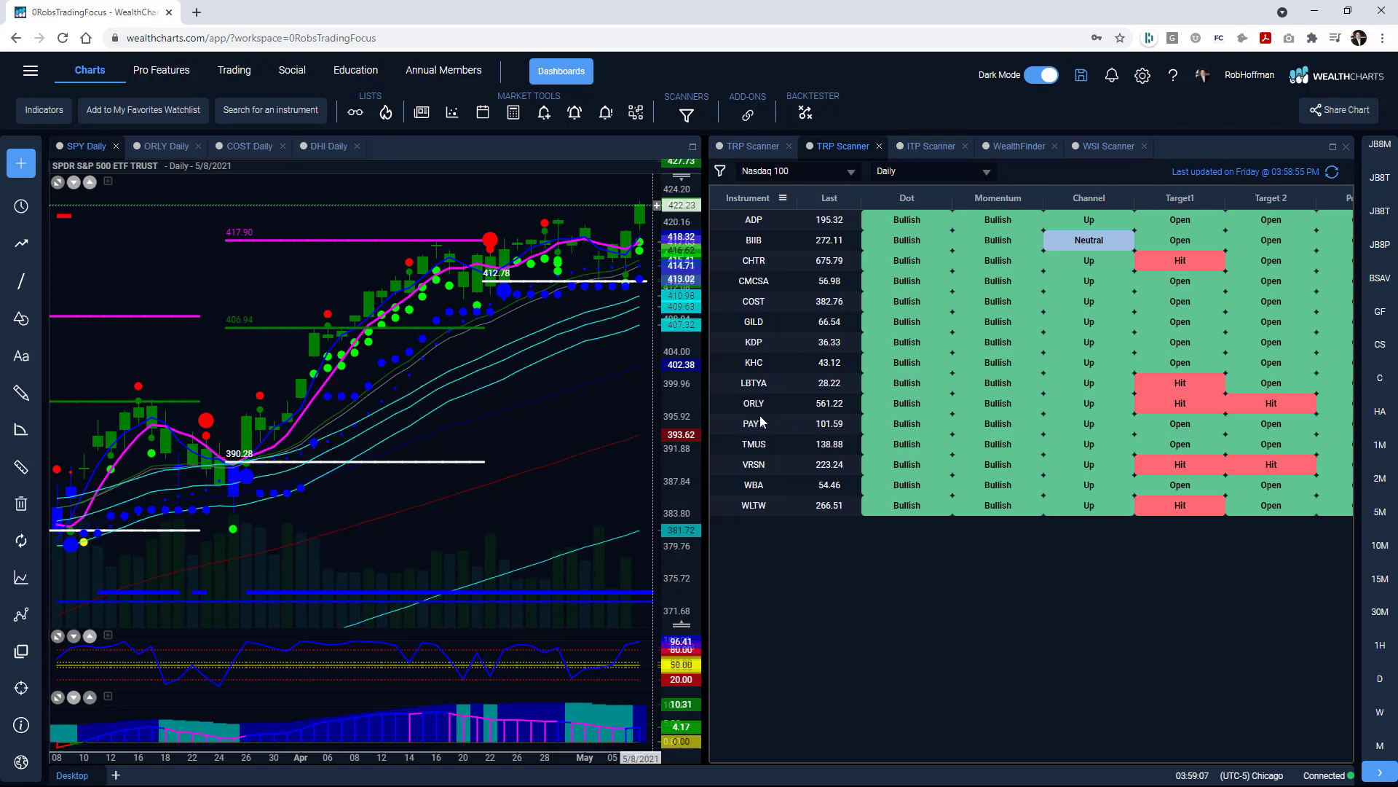
mouse_move(757, 412)
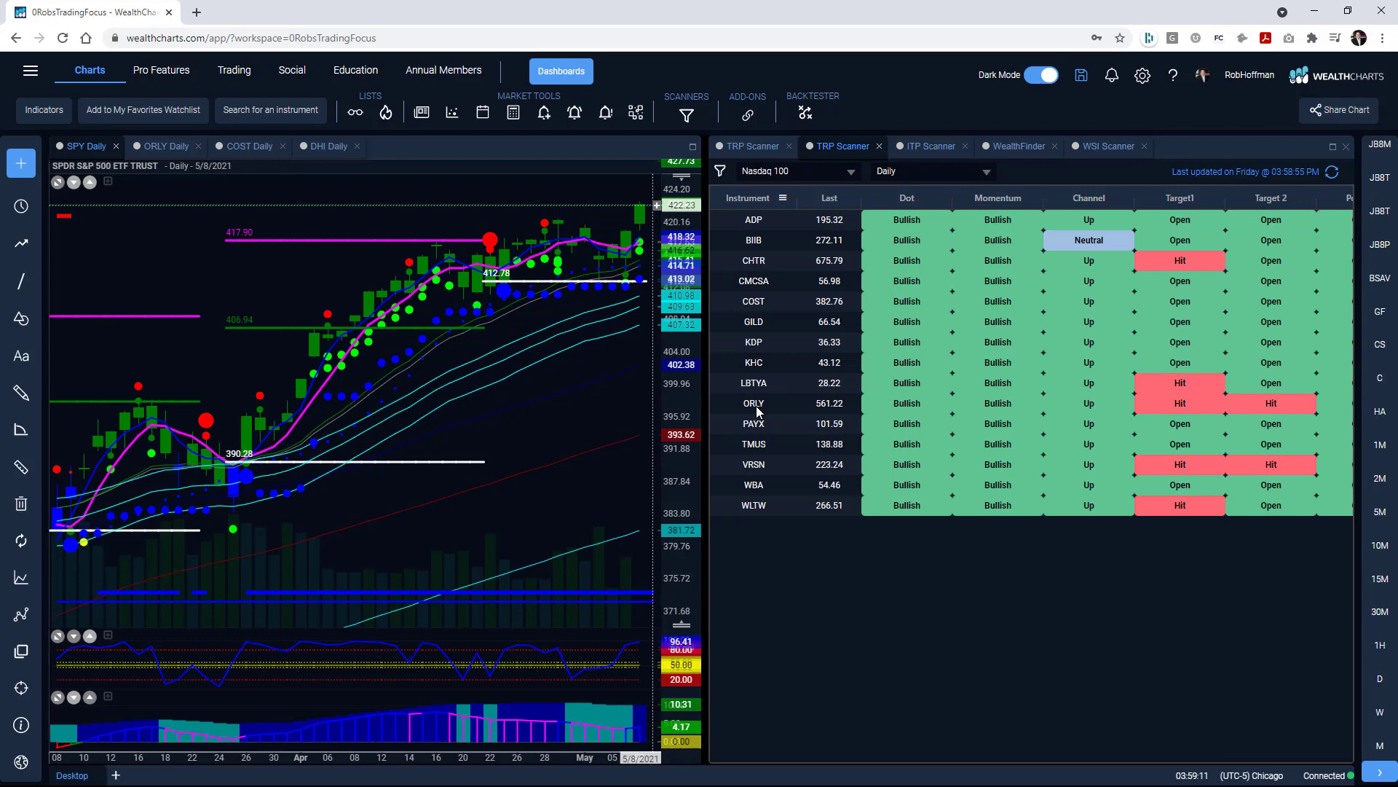
mouse_move(752, 376)
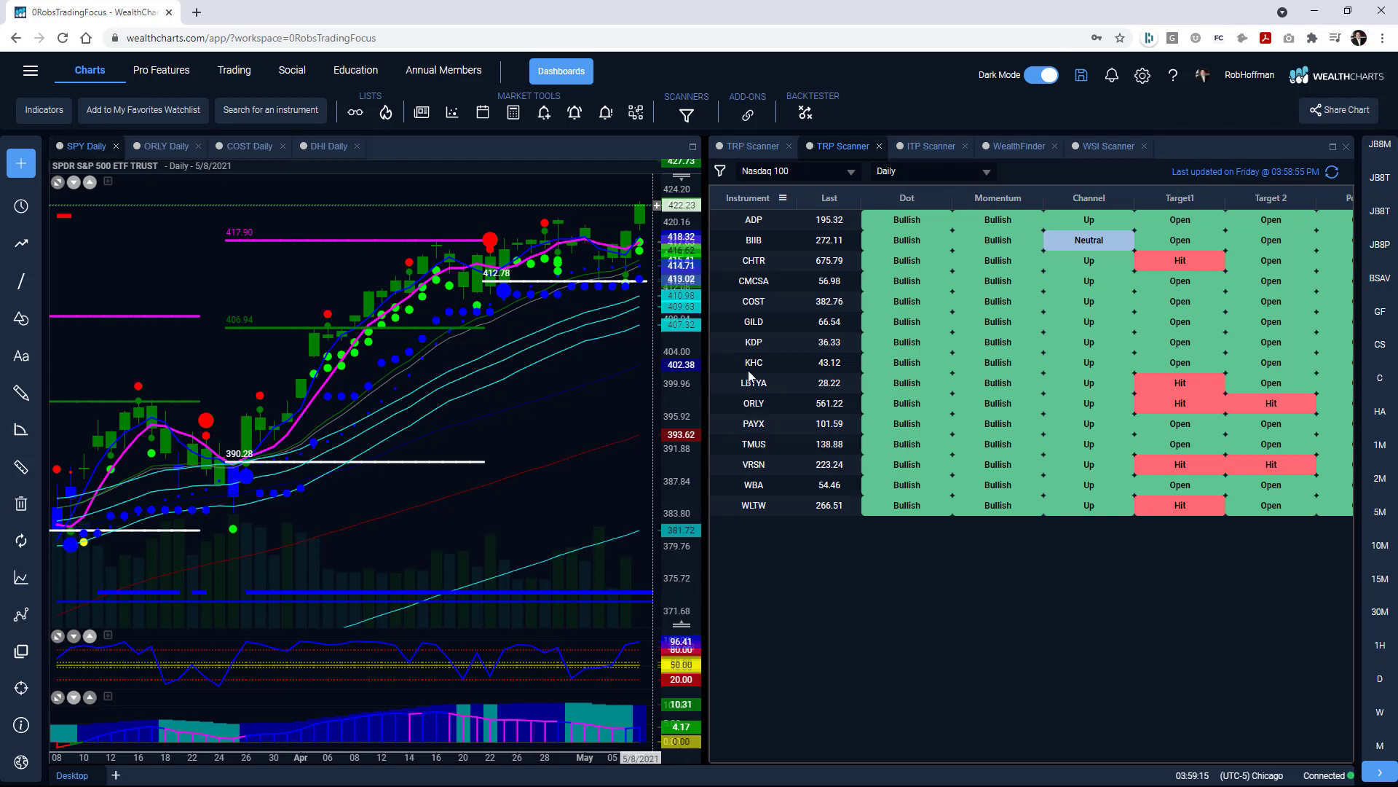
mouse_move(742, 528)
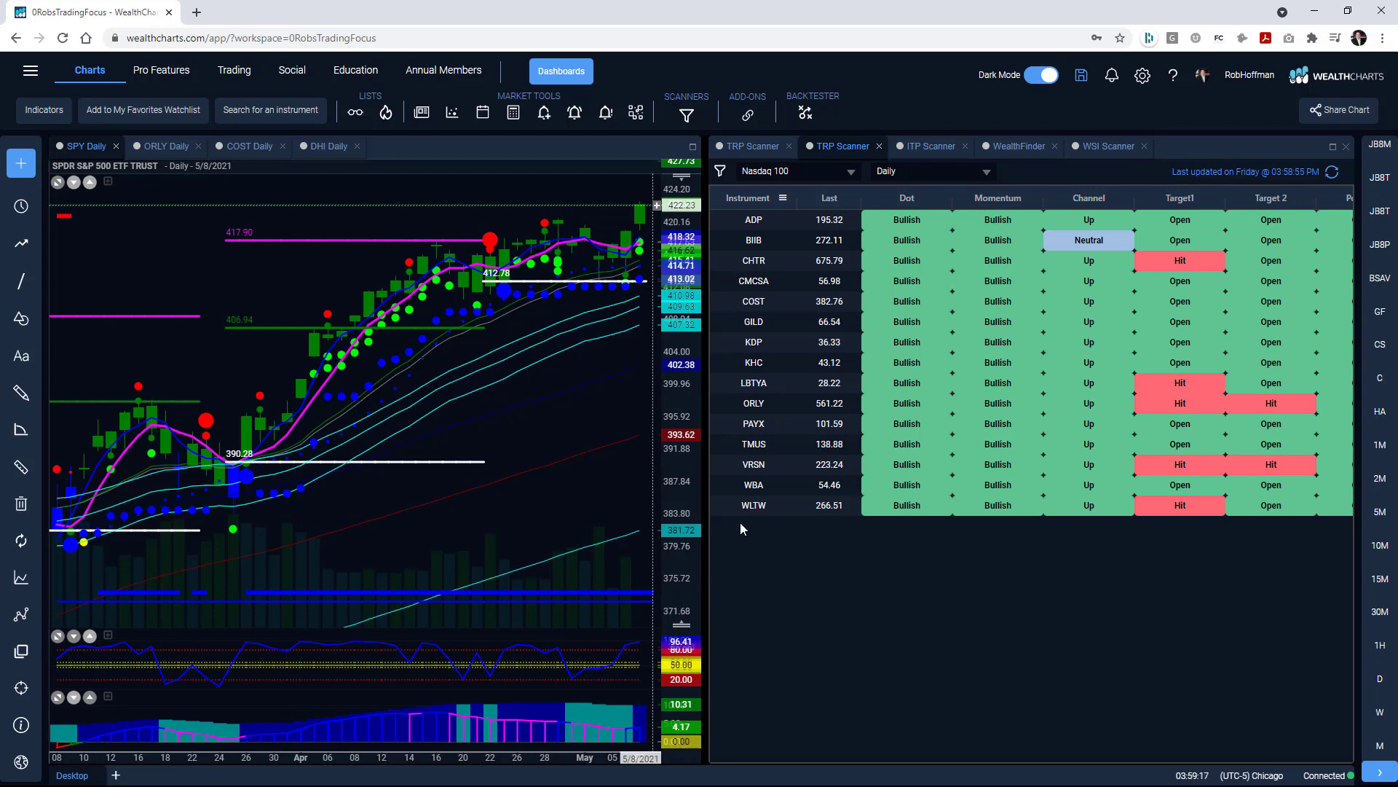
mouse_move(931, 191)
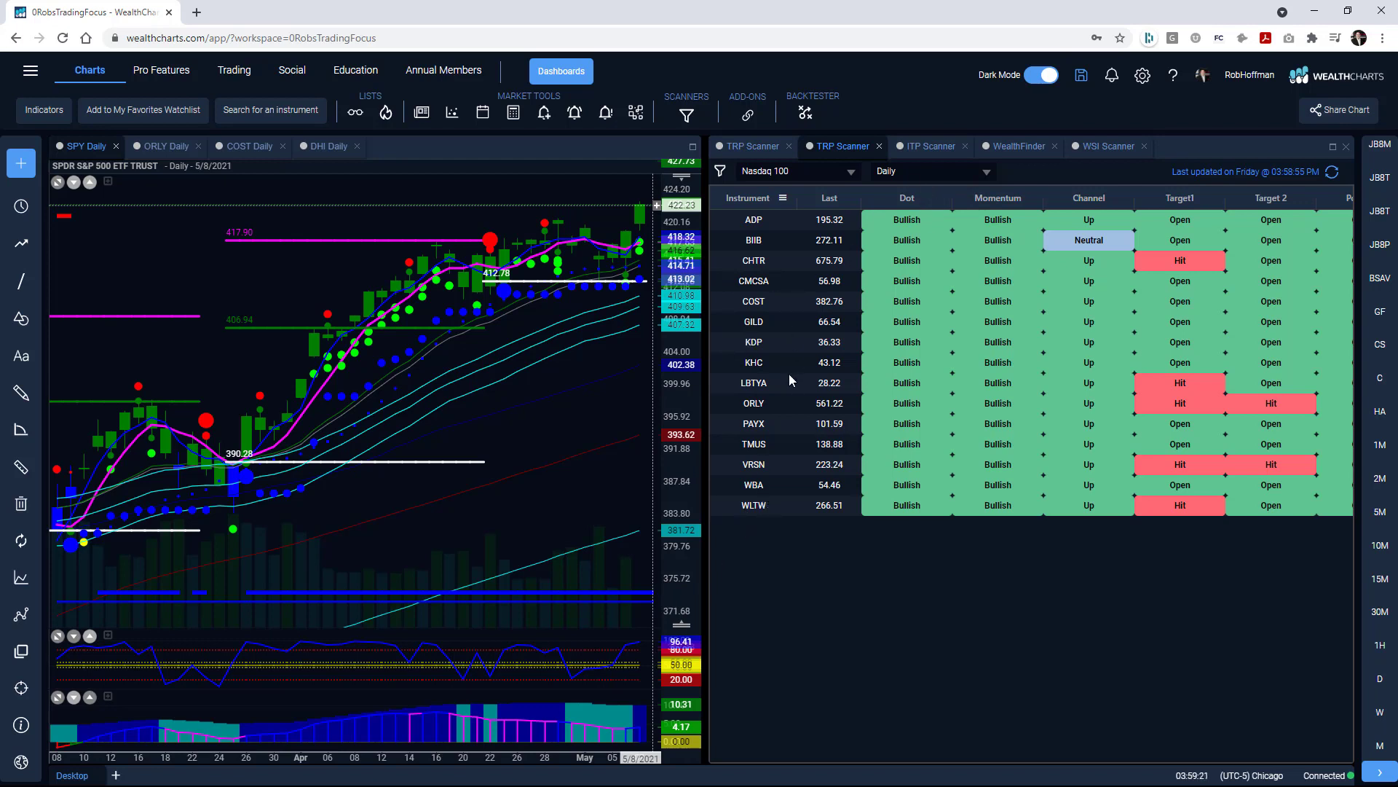
mouse_move(1025, 146)
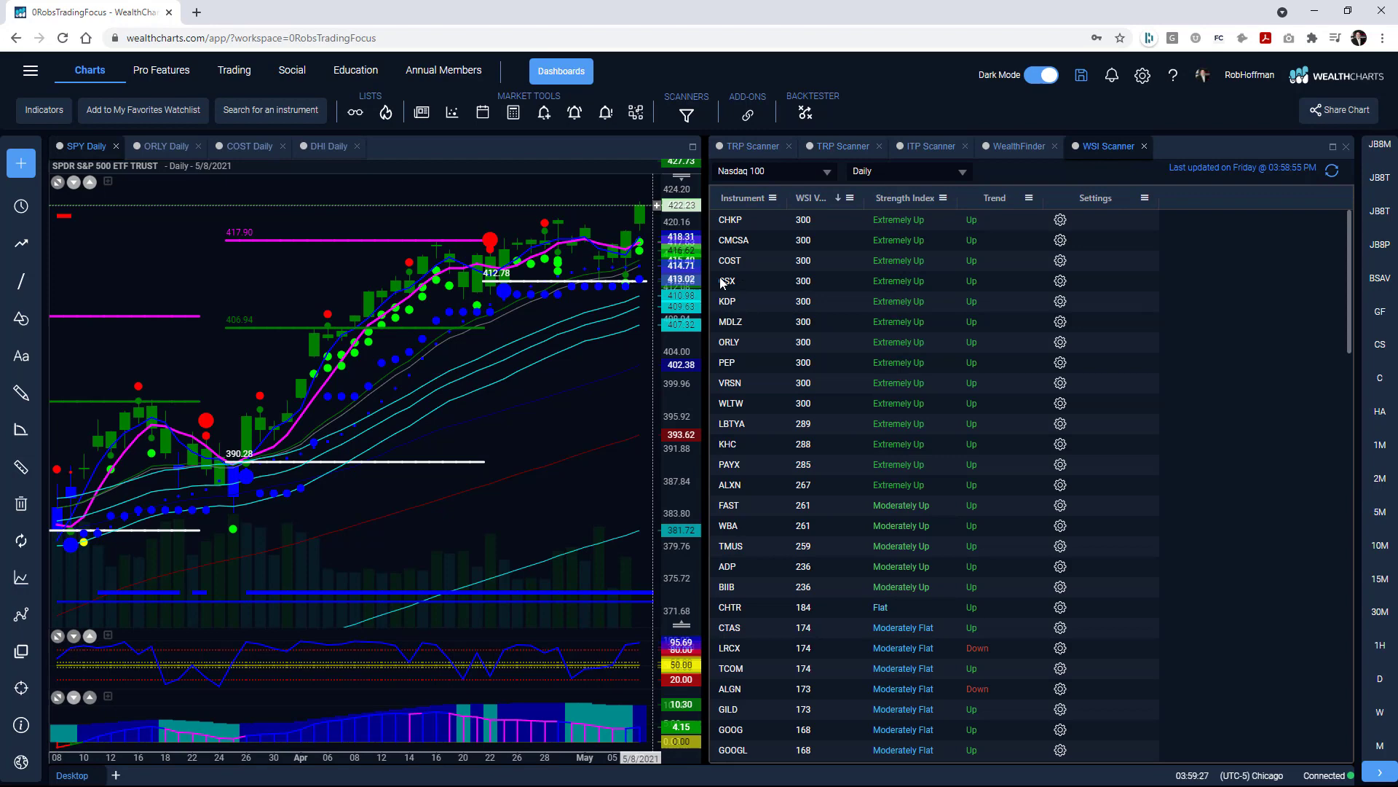
mouse_move(738, 348)
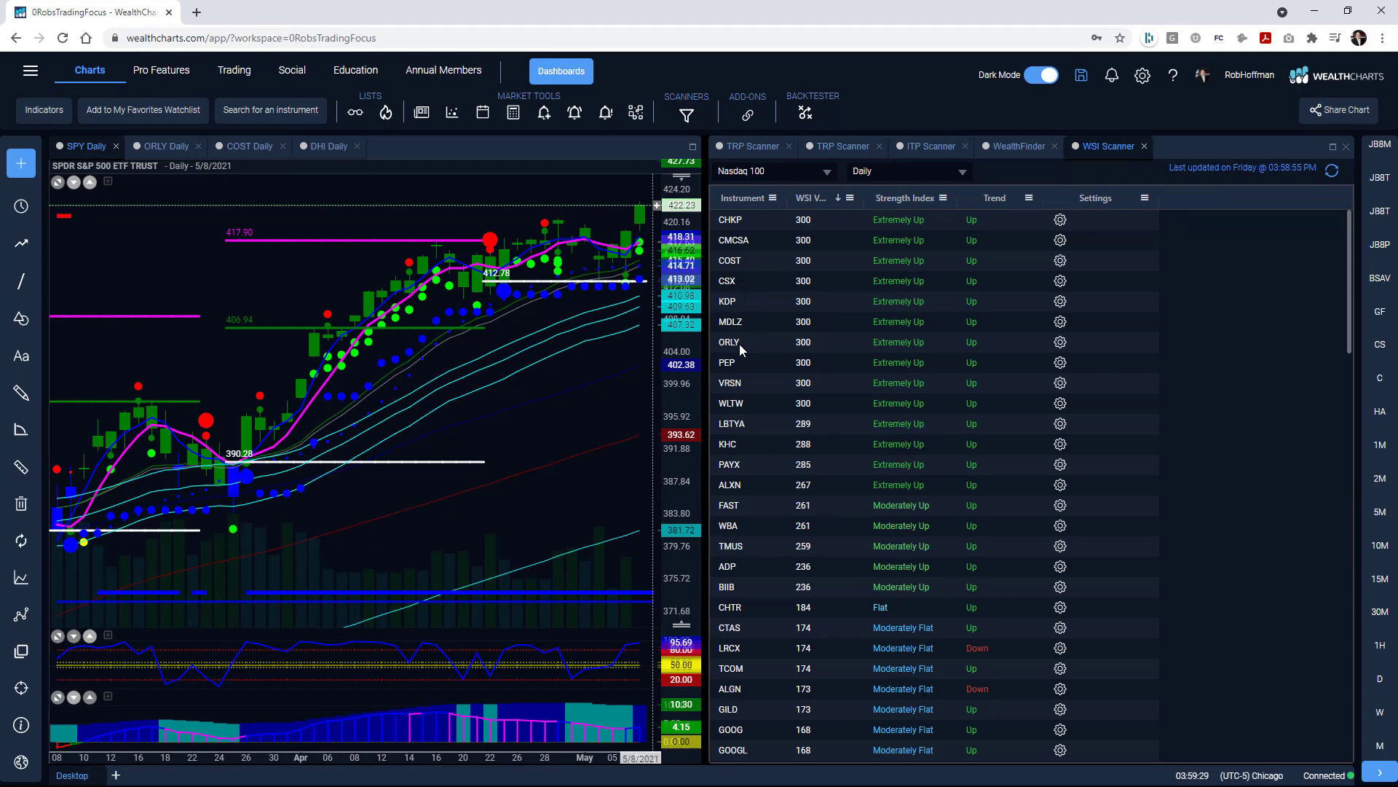
mouse_move(990, 141)
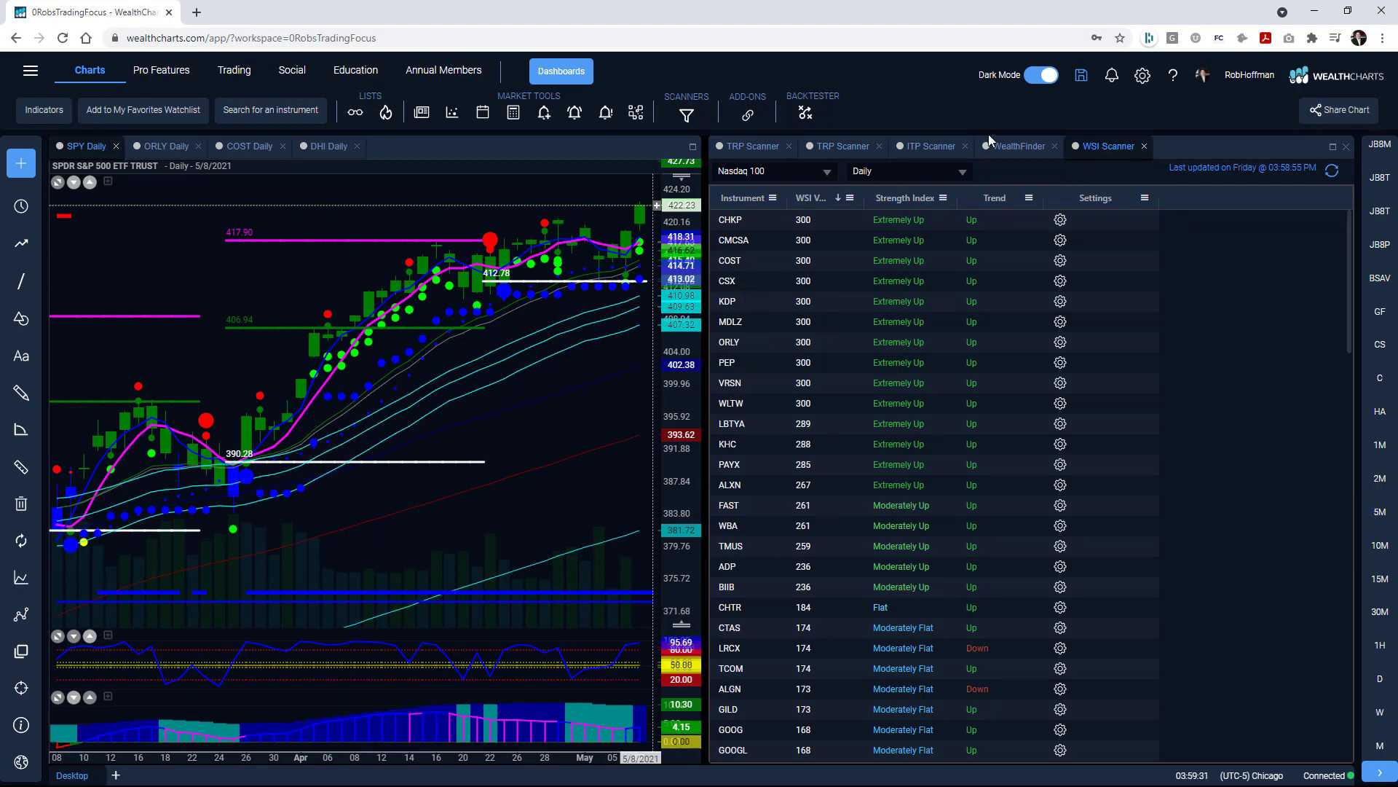
Step: Review WealthFinder's long and short signal counts, then bring back the TRP scanner results
left_click(1020, 145)
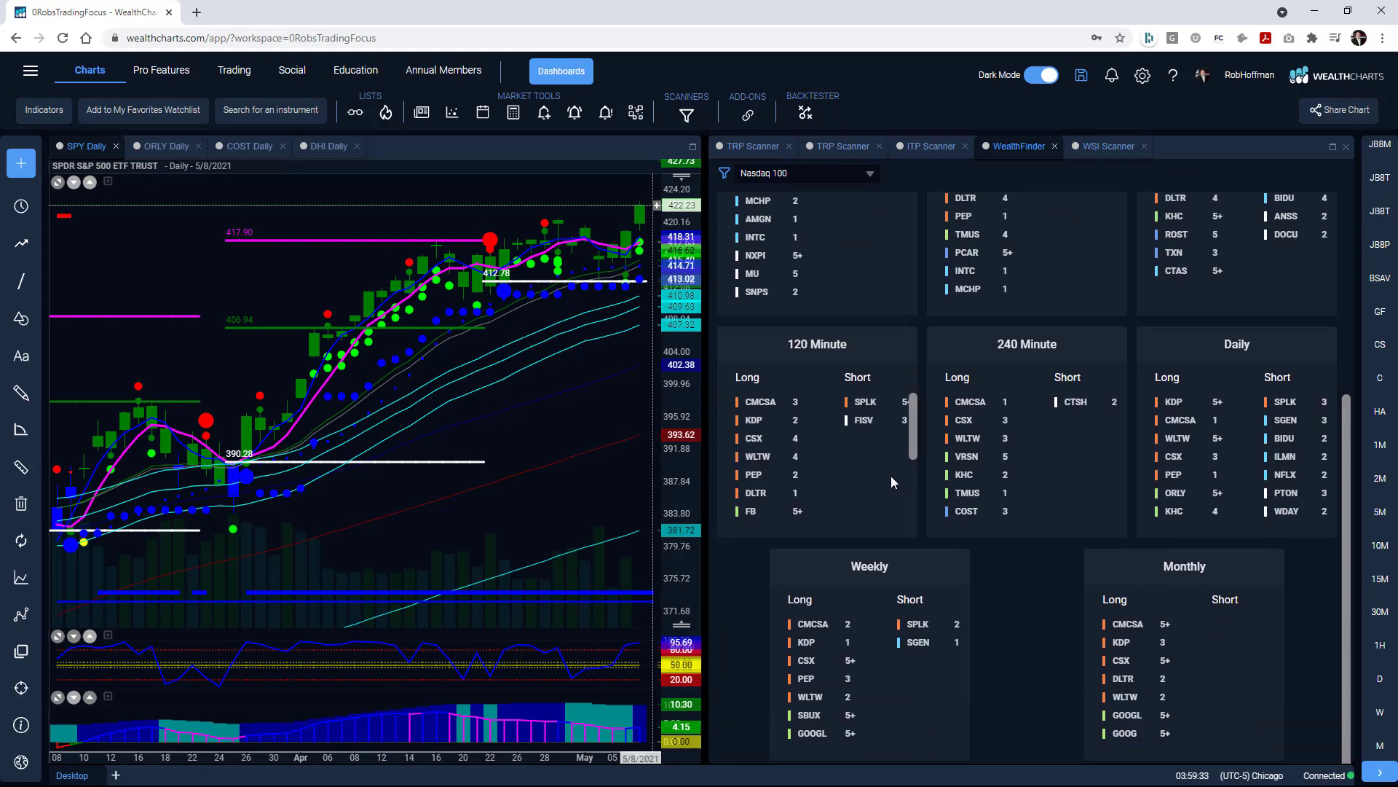
mouse_move(1364, 486)
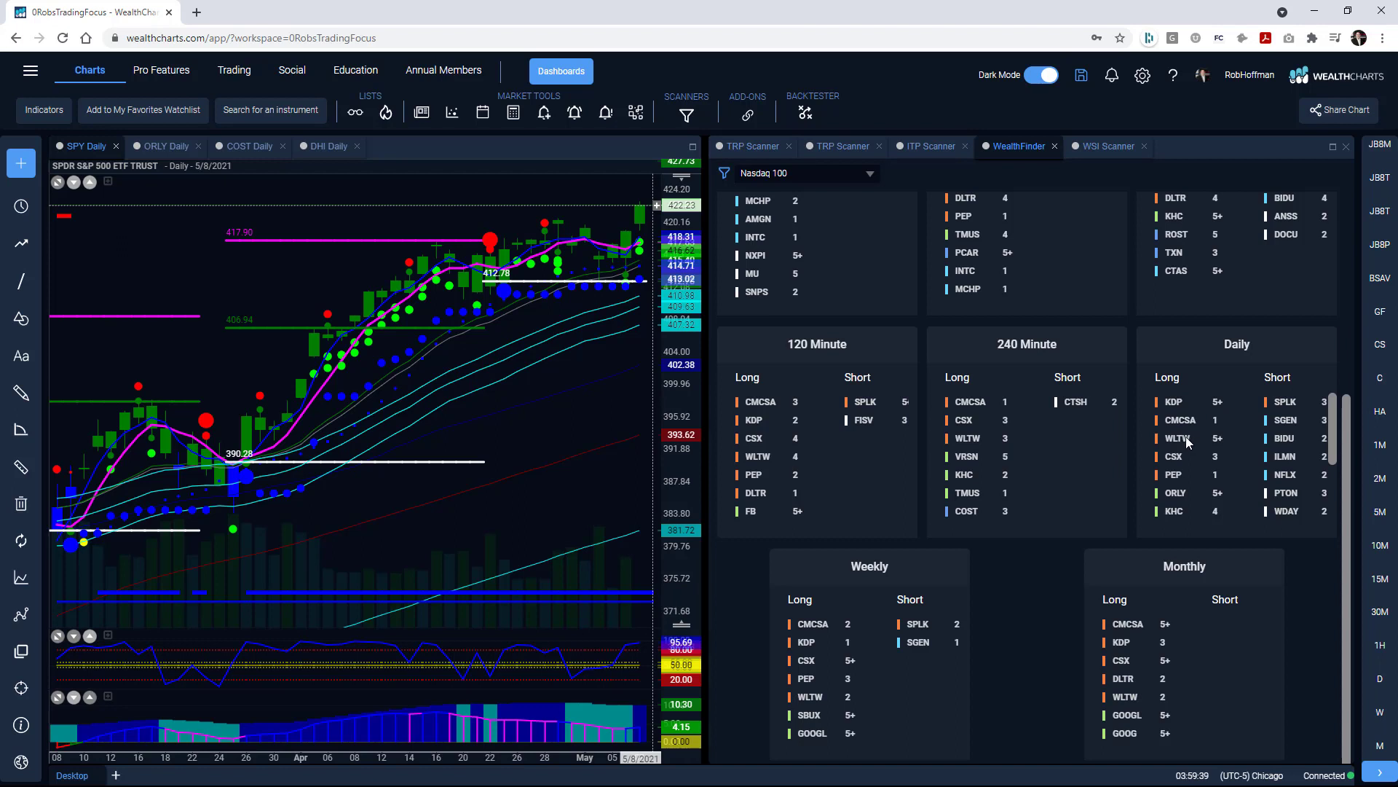
mouse_move(1184, 509)
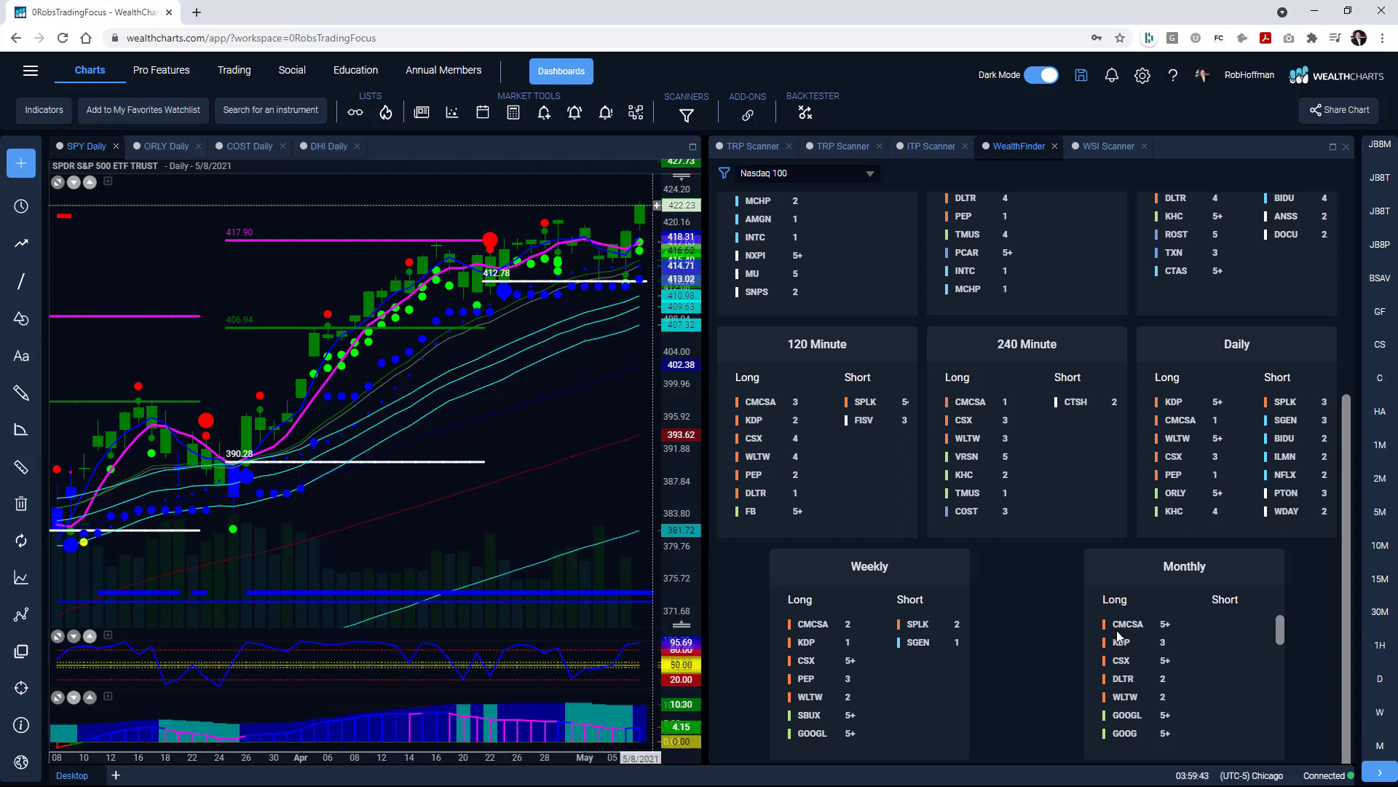
mouse_move(993, 612)
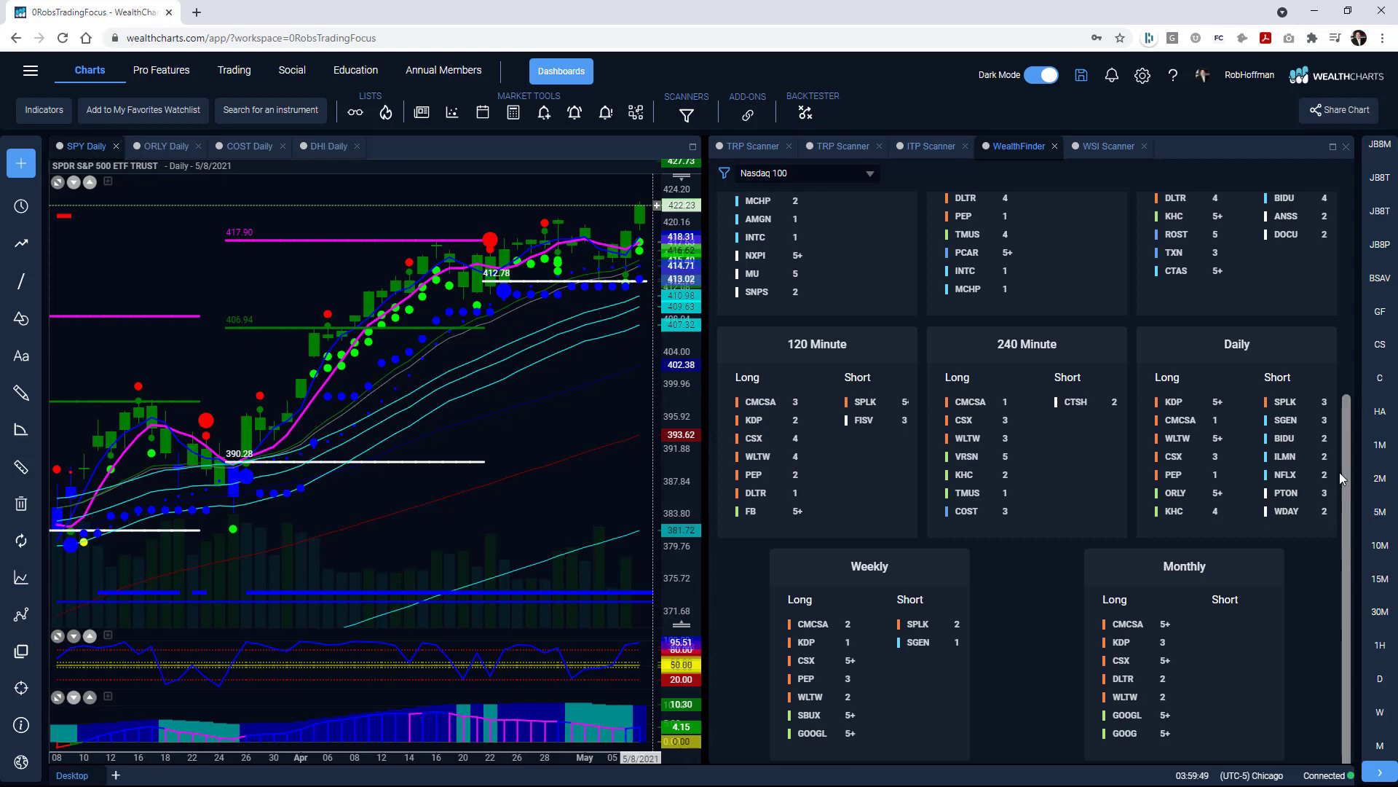
scroll("up", 3)
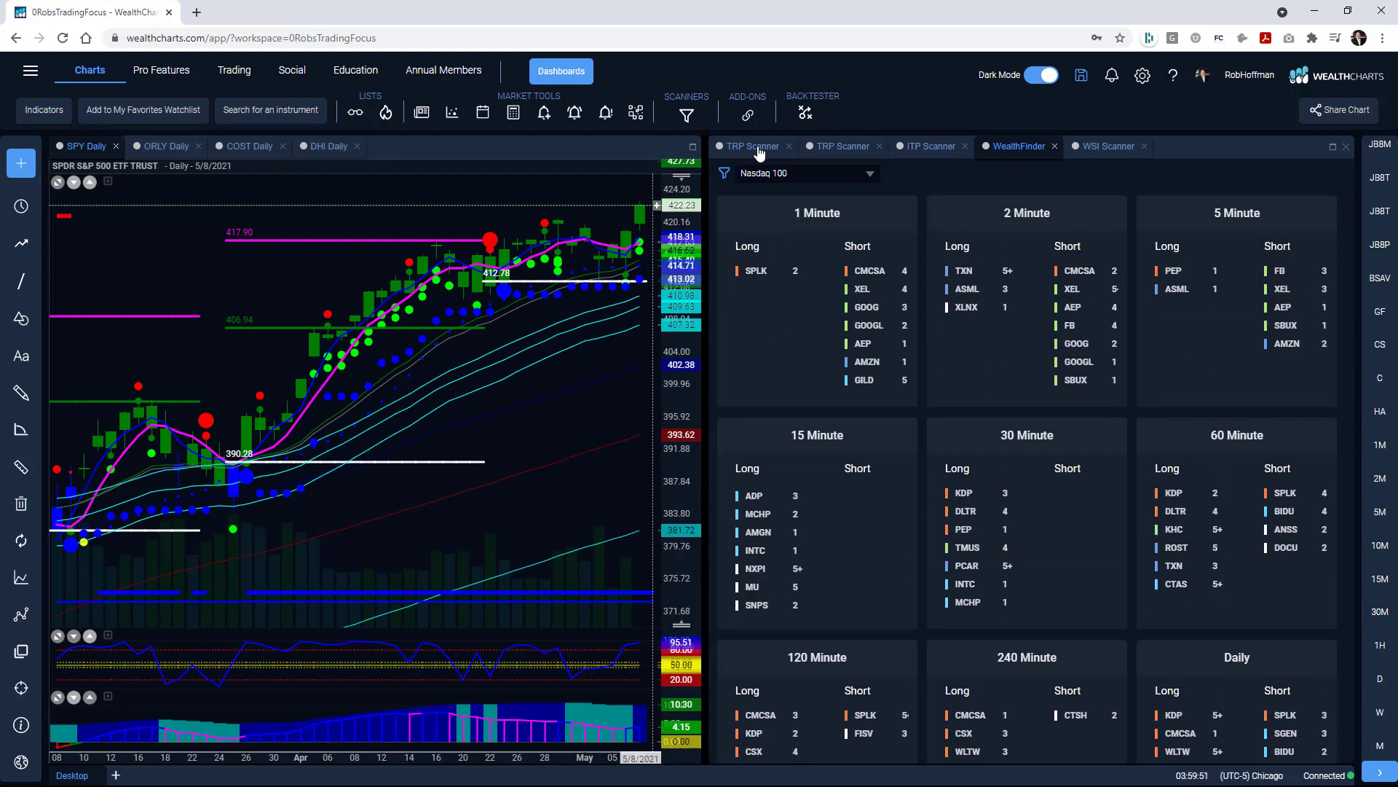
left_click(838, 146)
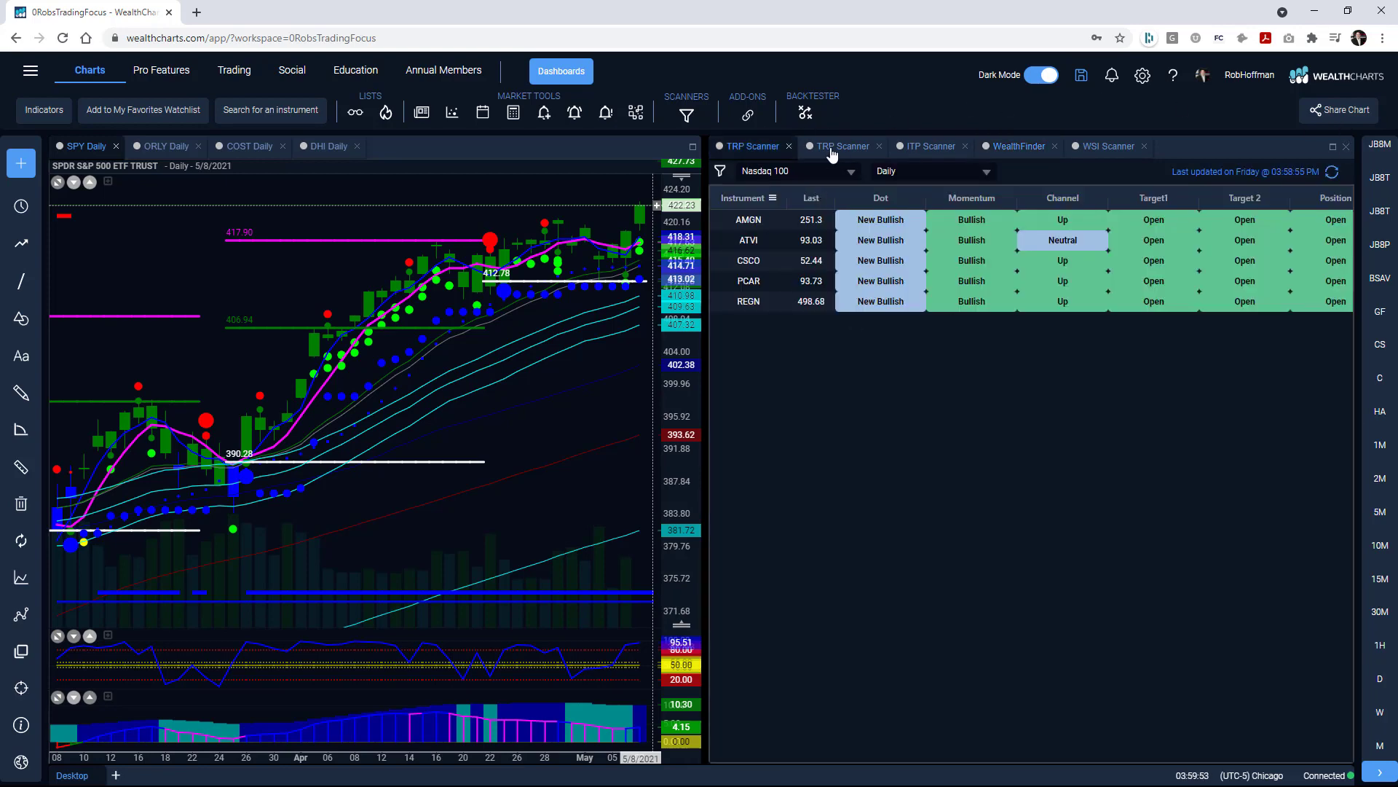
left_click(839, 146)
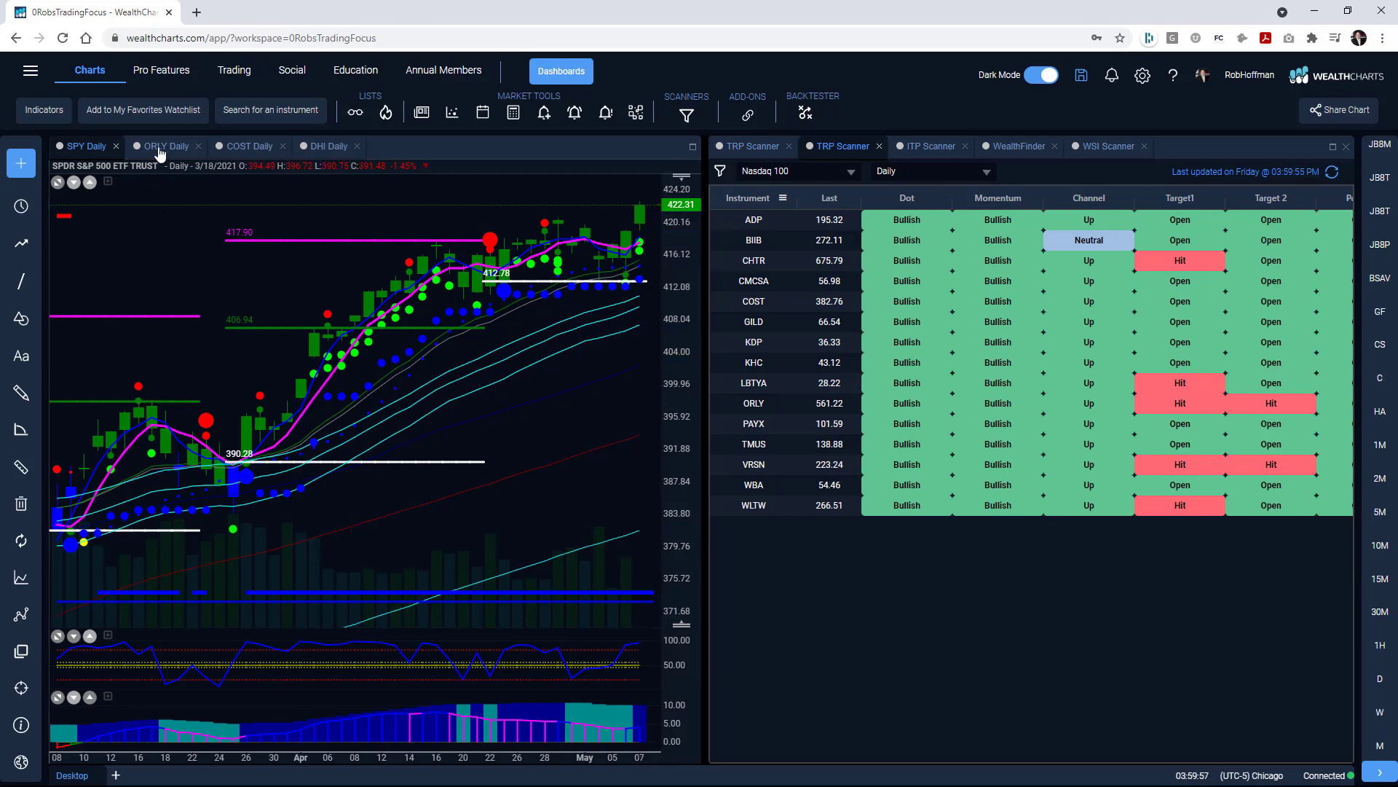
Step: Bring up the ORLY daily chart, then the DHI daily chart
left_click(164, 145)
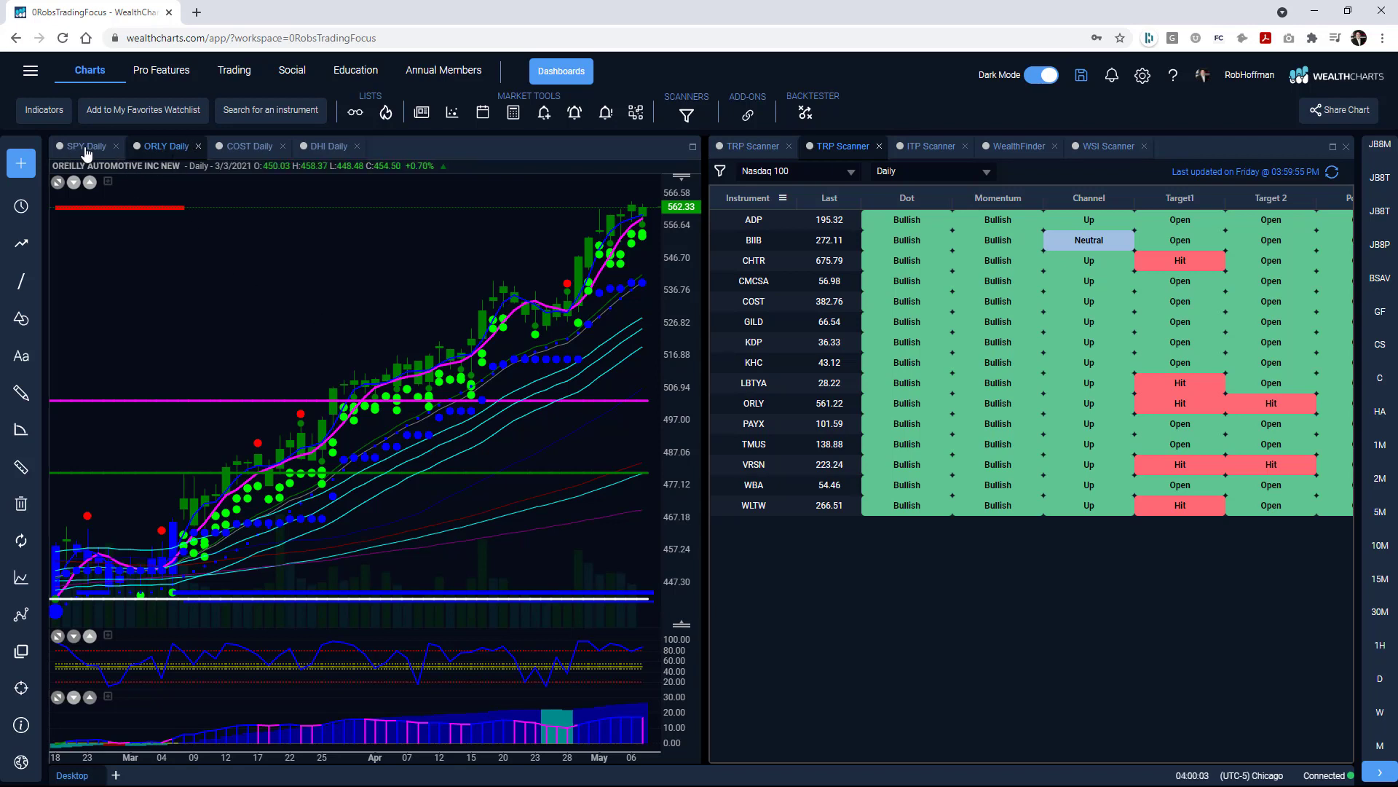
mouse_move(244, 145)
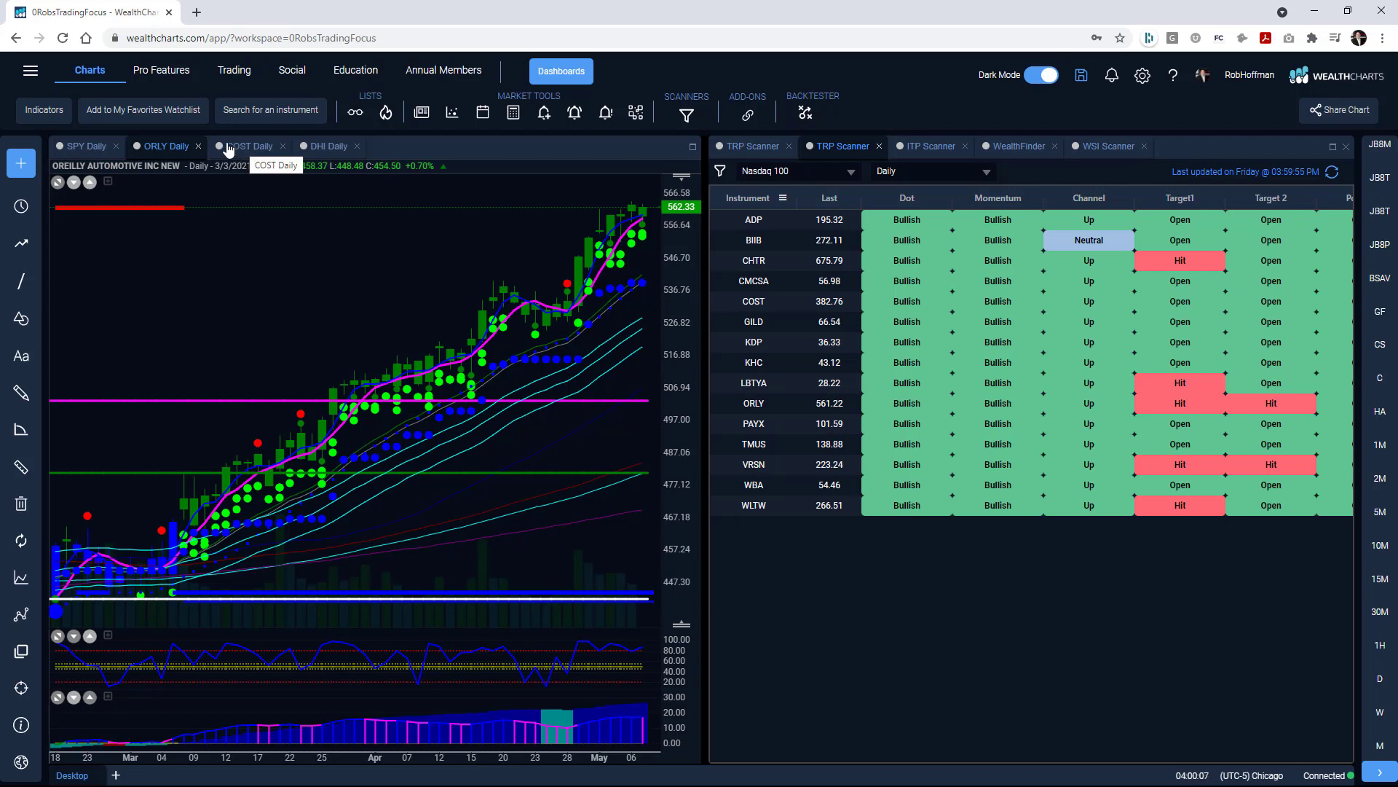
mouse_move(313, 217)
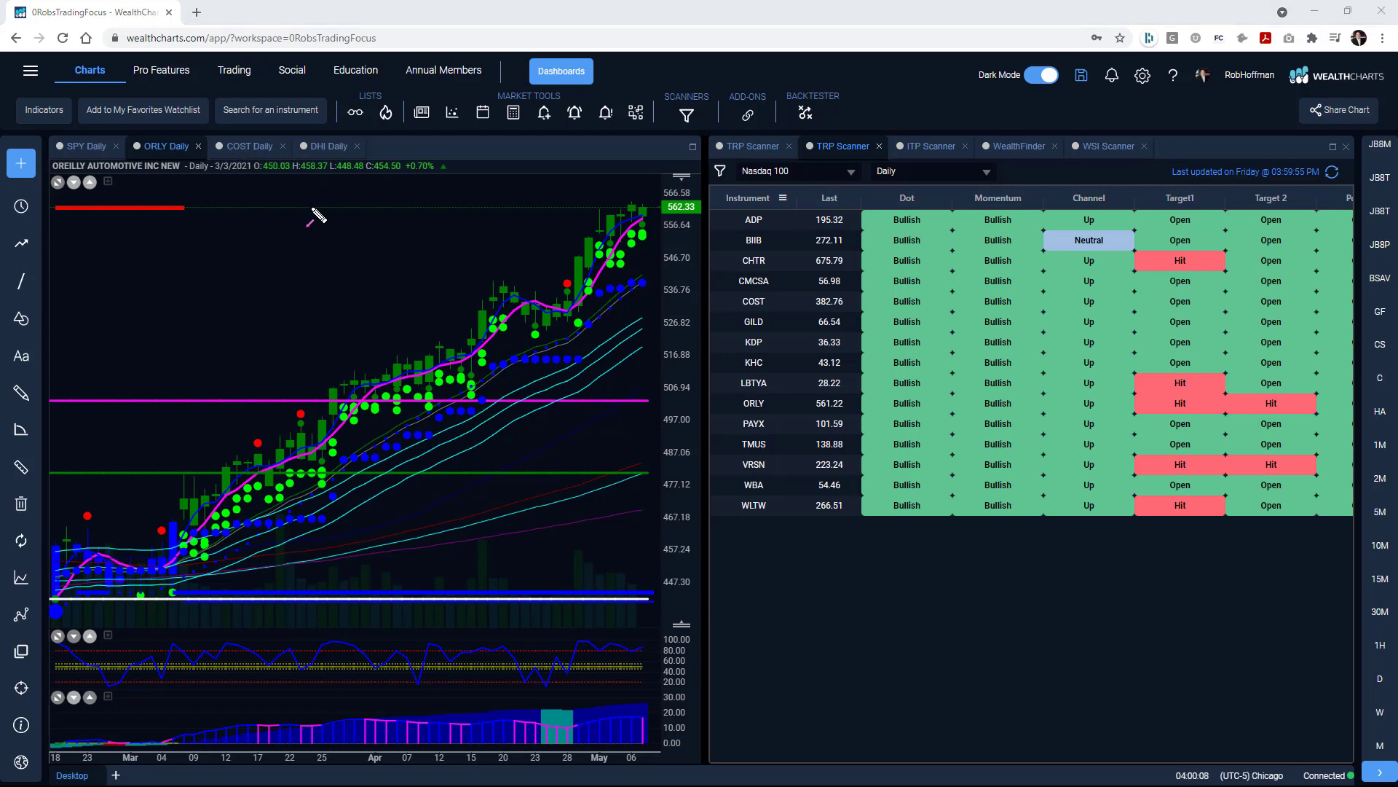
mouse_move(196, 548)
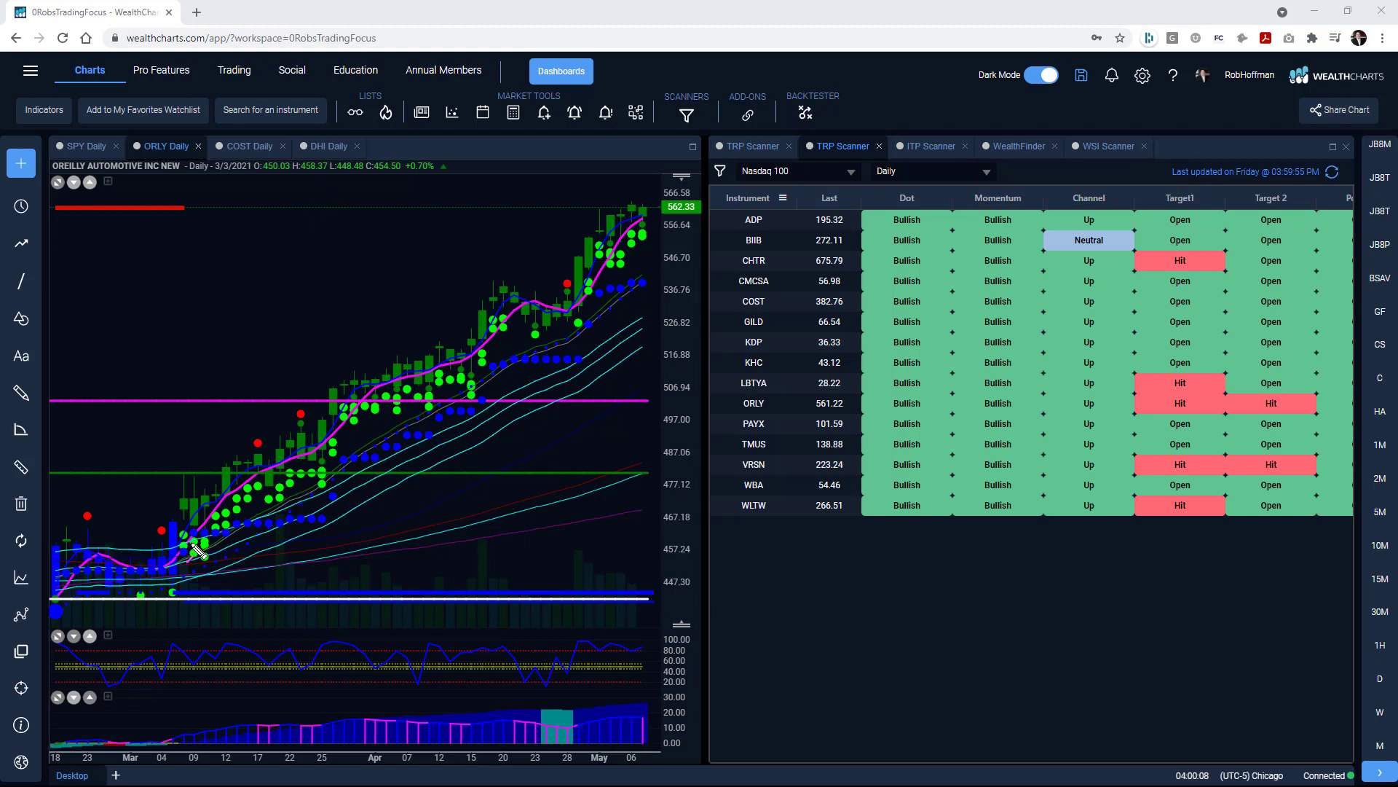
mouse_move(67, 615)
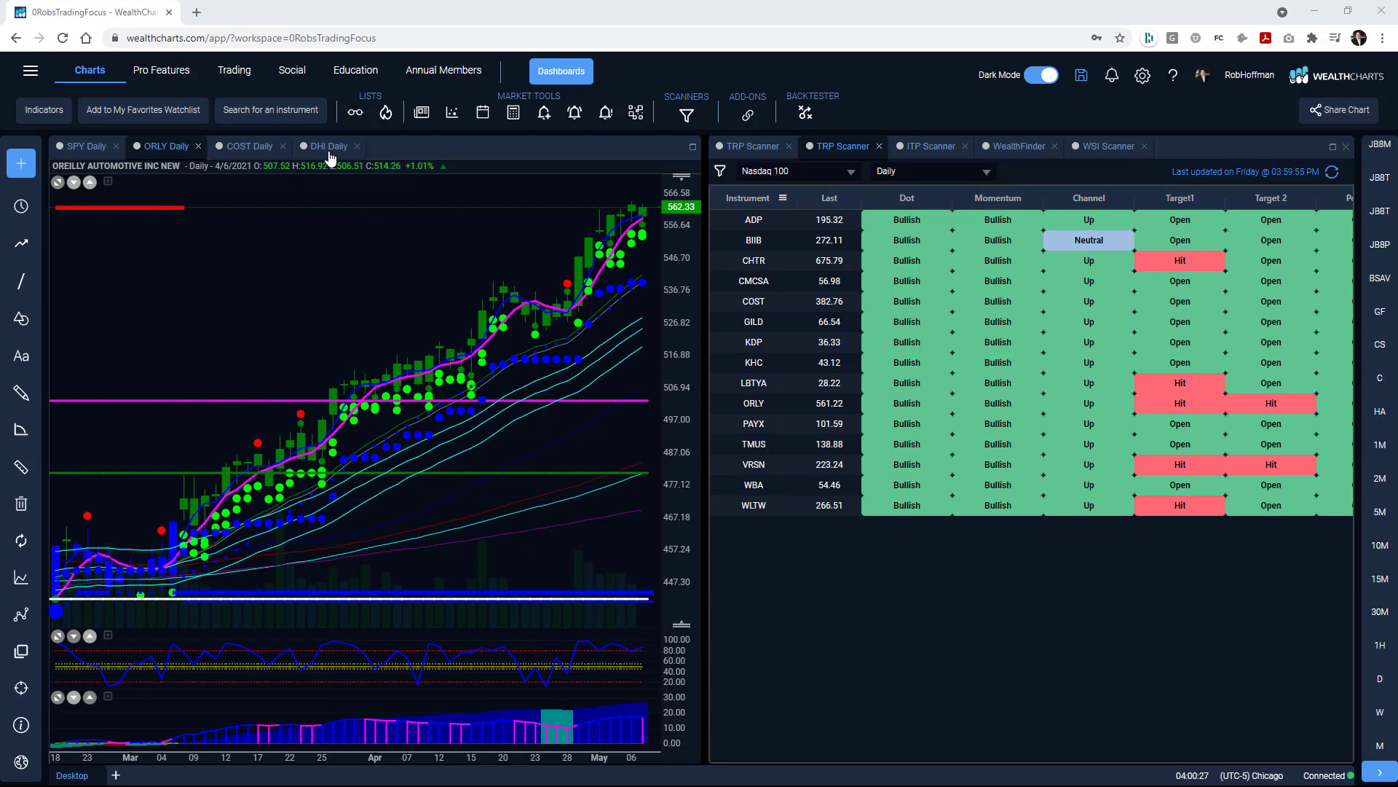
left_click(325, 146)
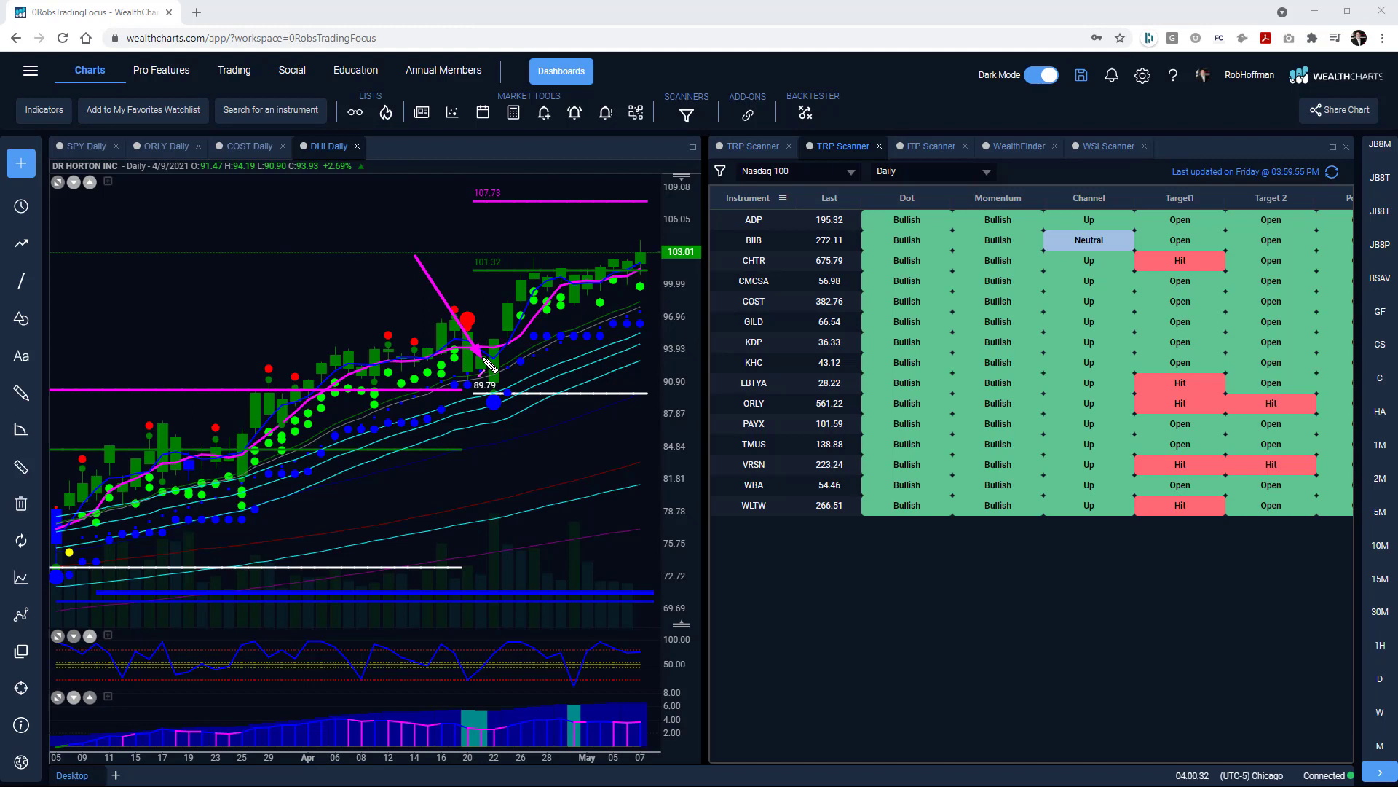
mouse_move(481, 357)
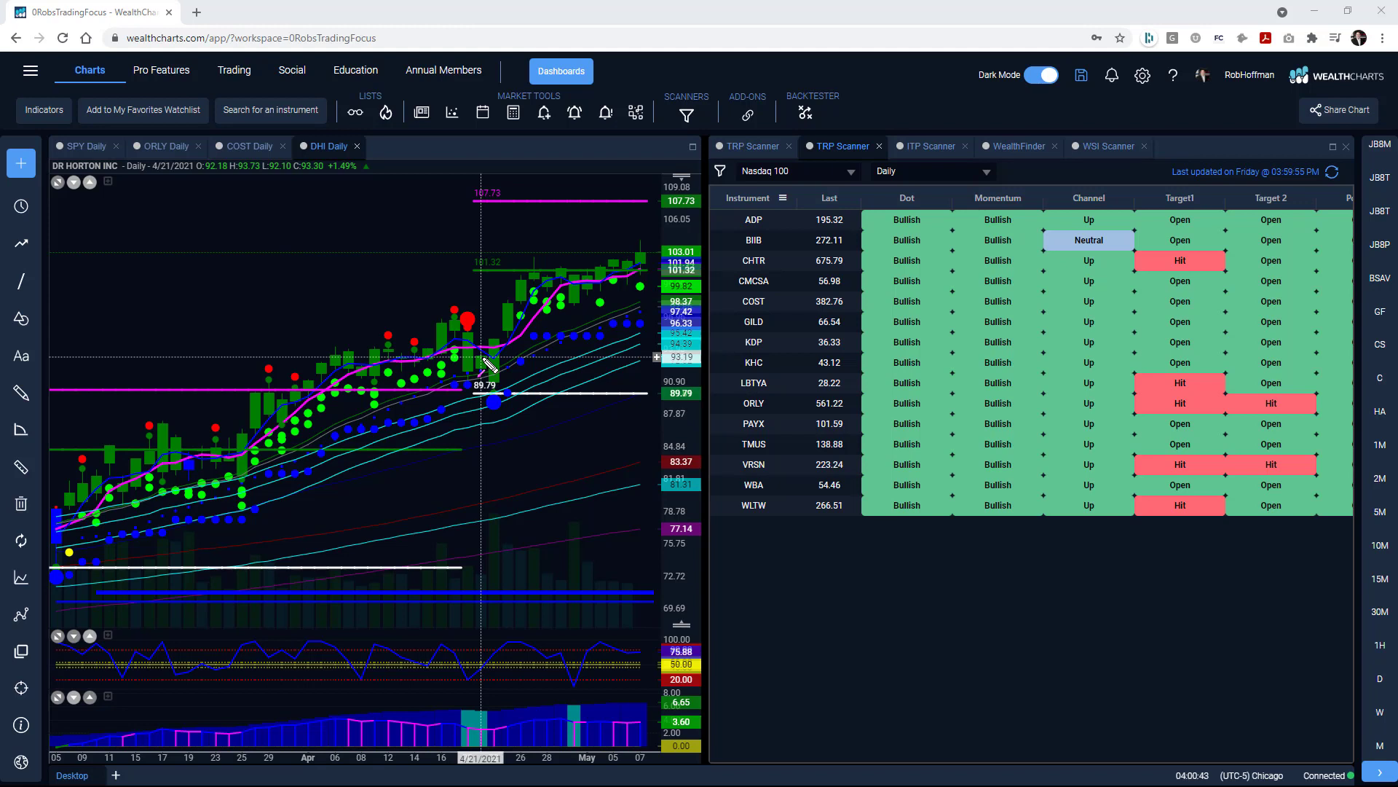
mouse_move(486, 364)
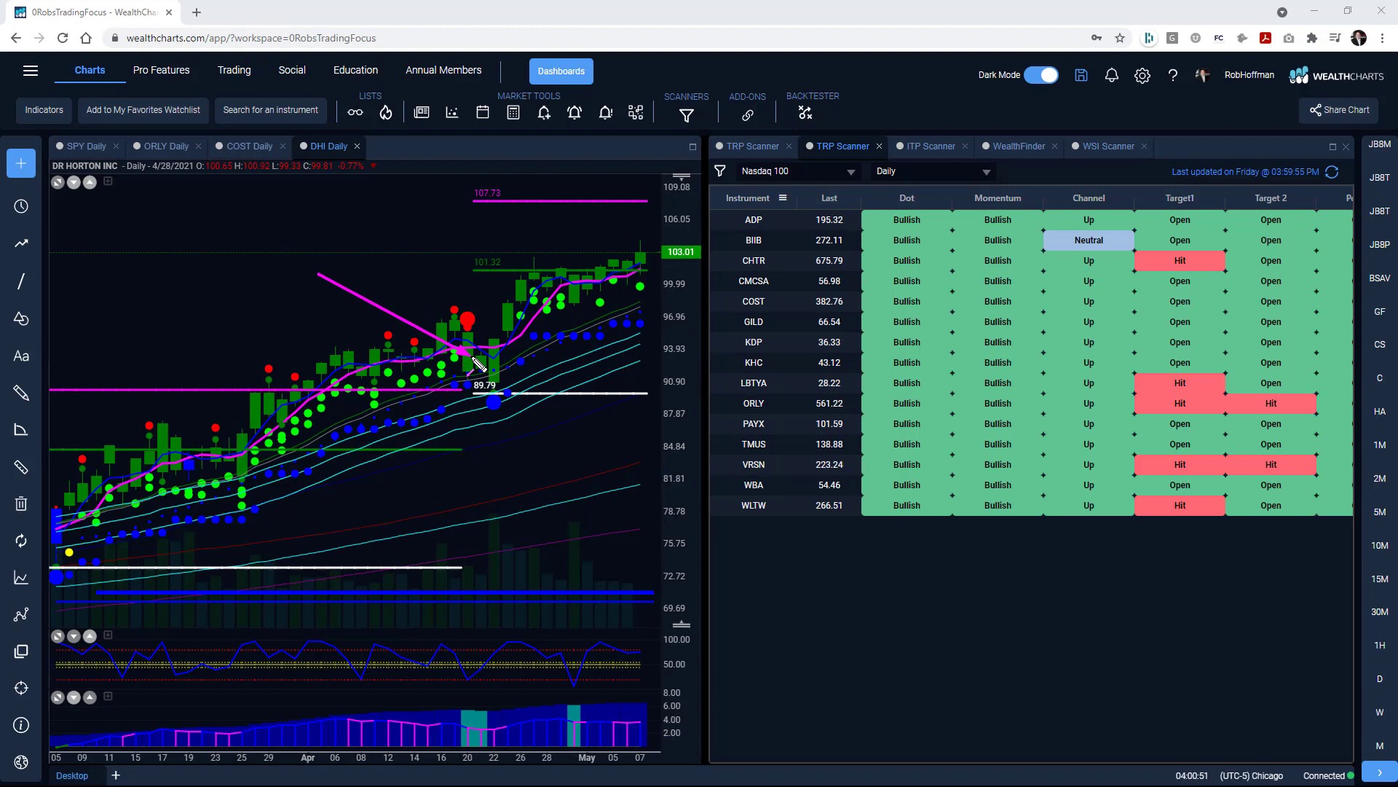
mouse_move(454, 388)
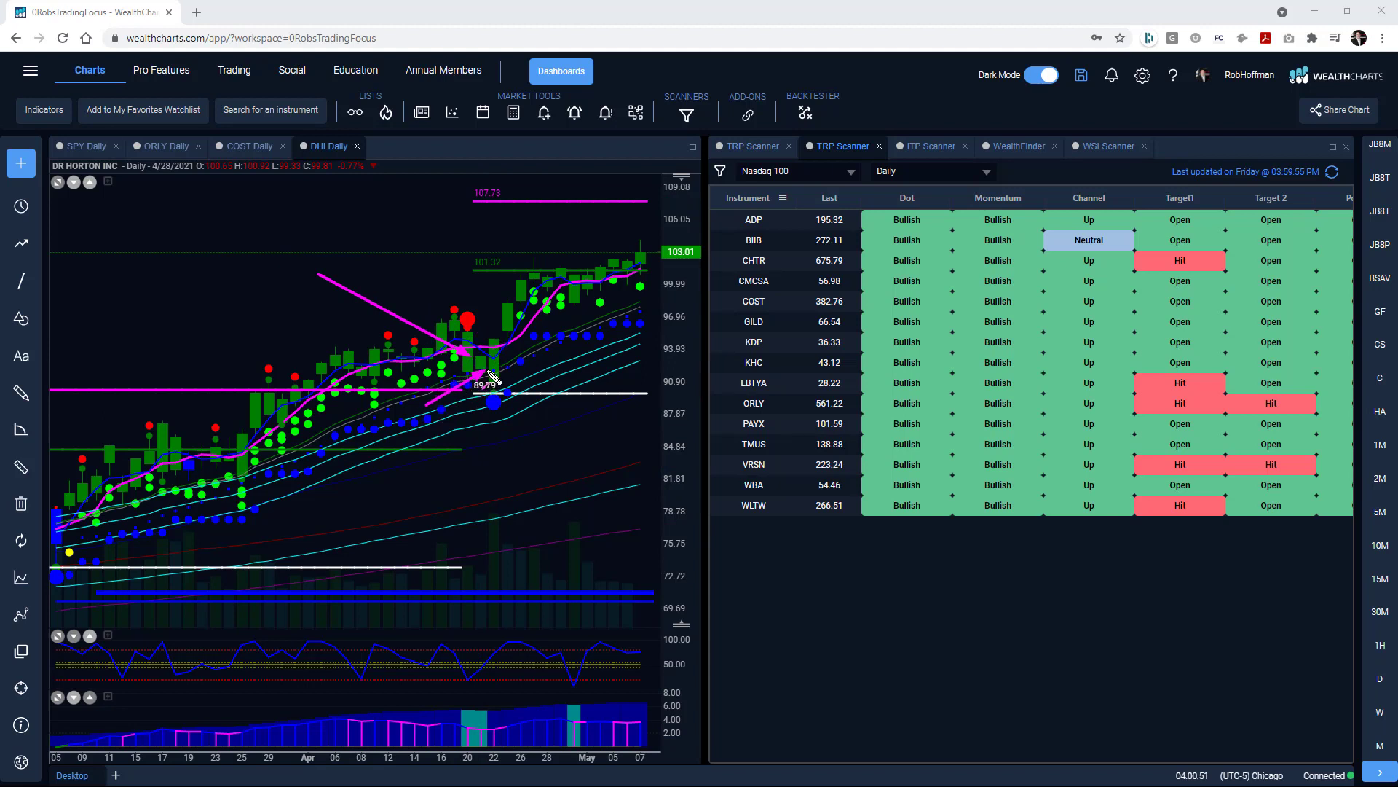
mouse_move(489, 370)
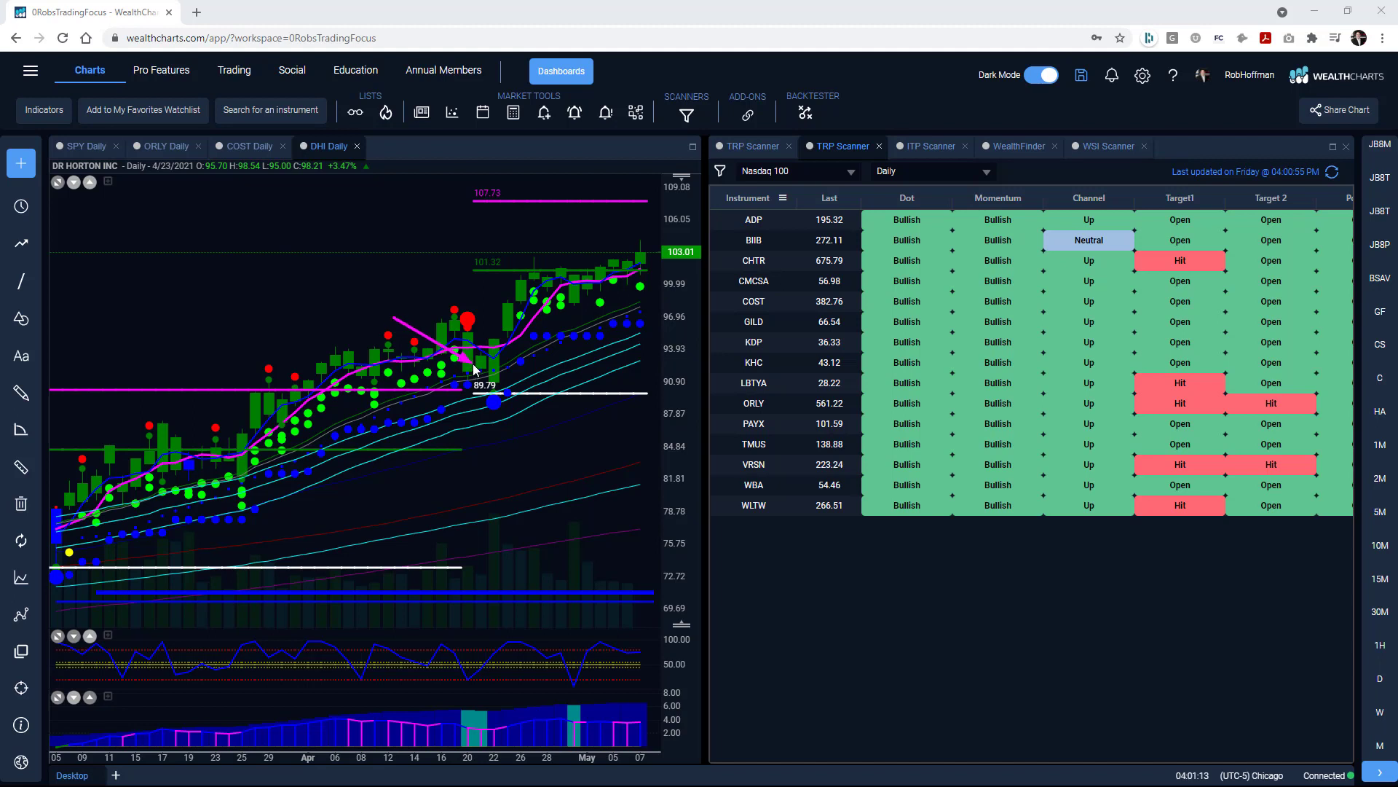
mouse_move(420, 412)
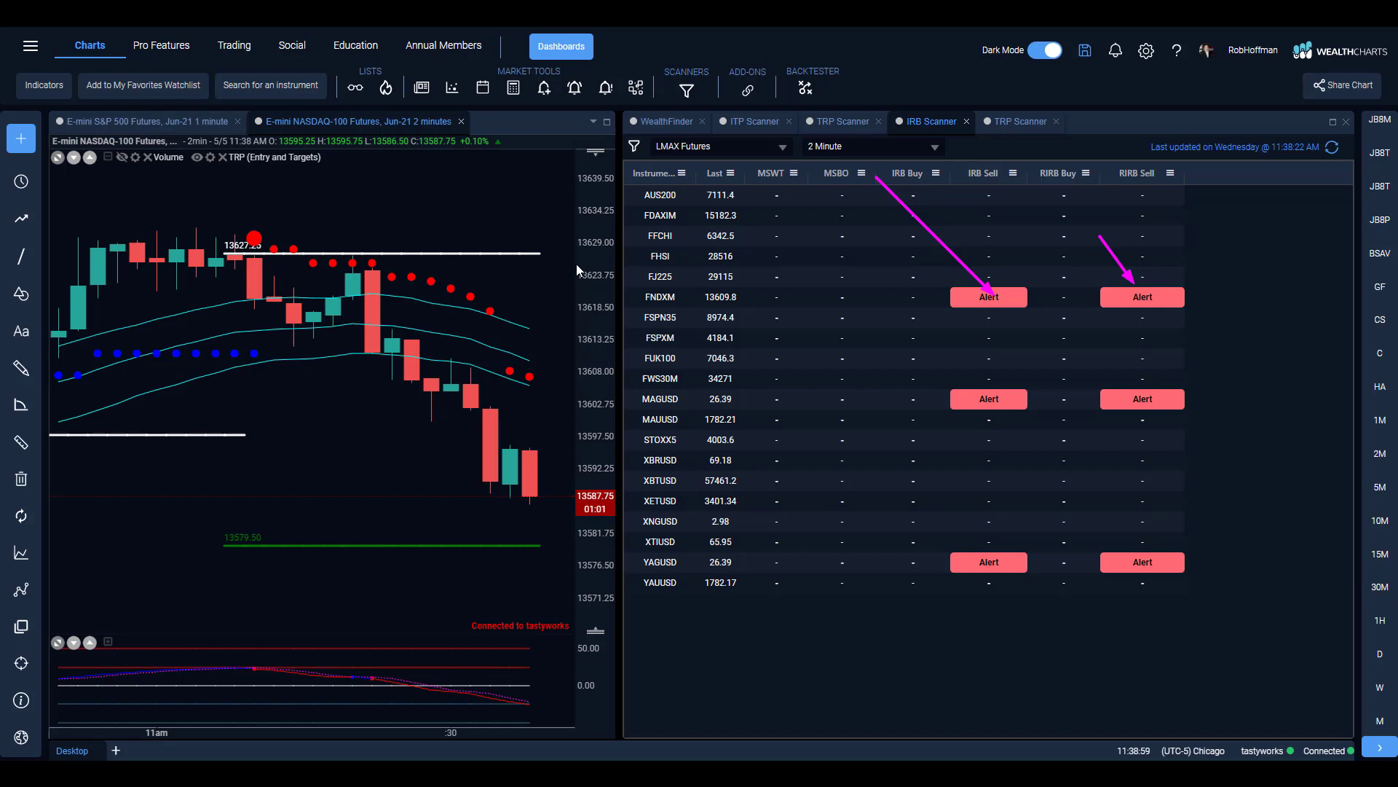
mouse_move(270, 281)
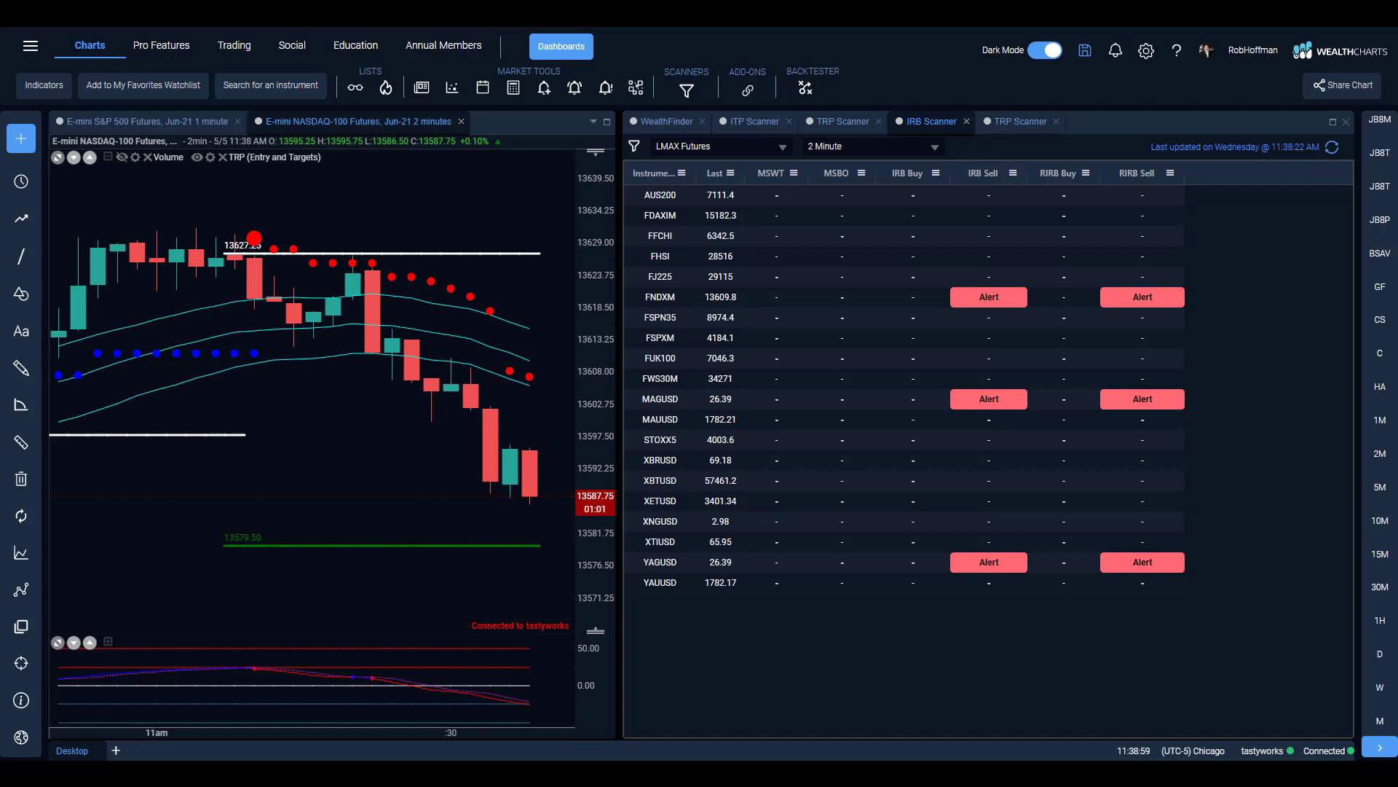
mouse_move(403, 432)
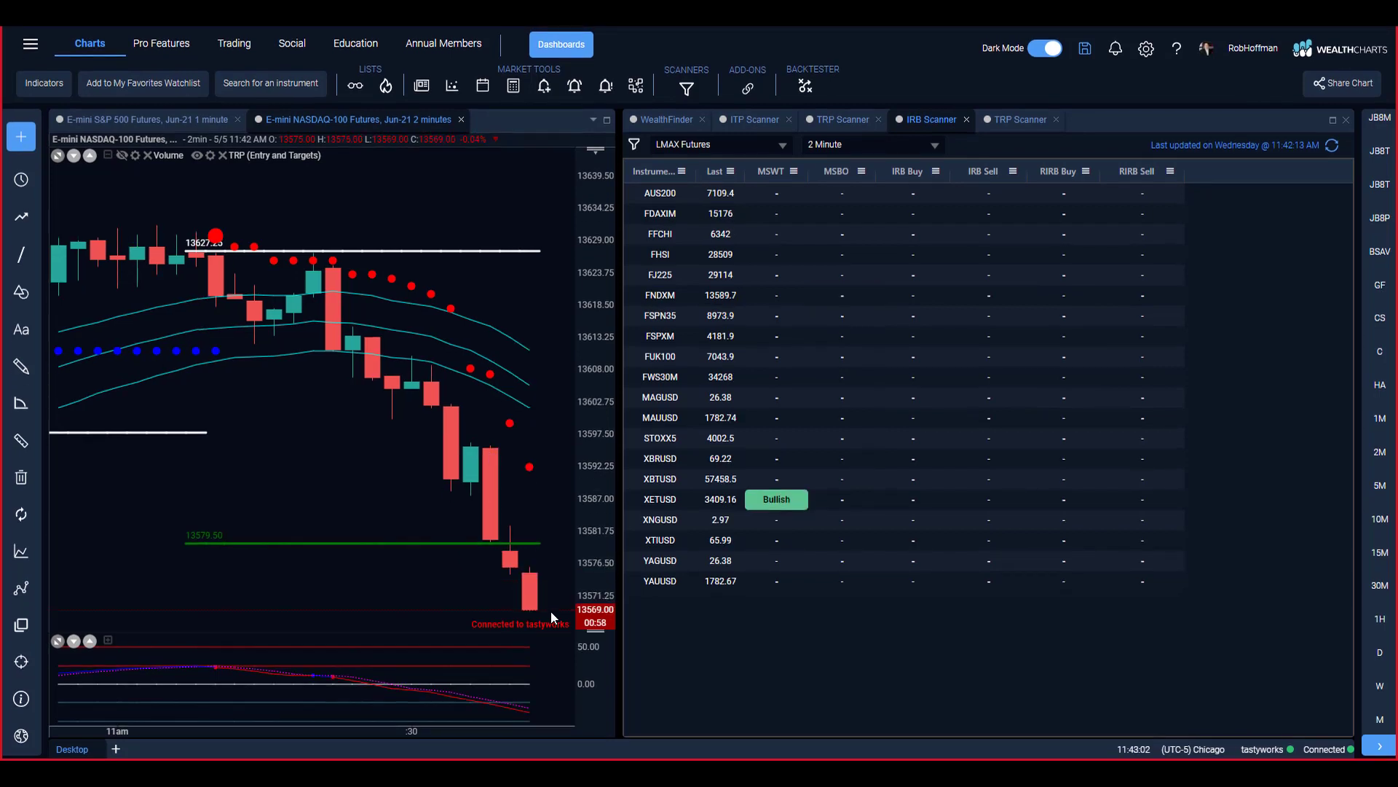
mouse_move(475, 514)
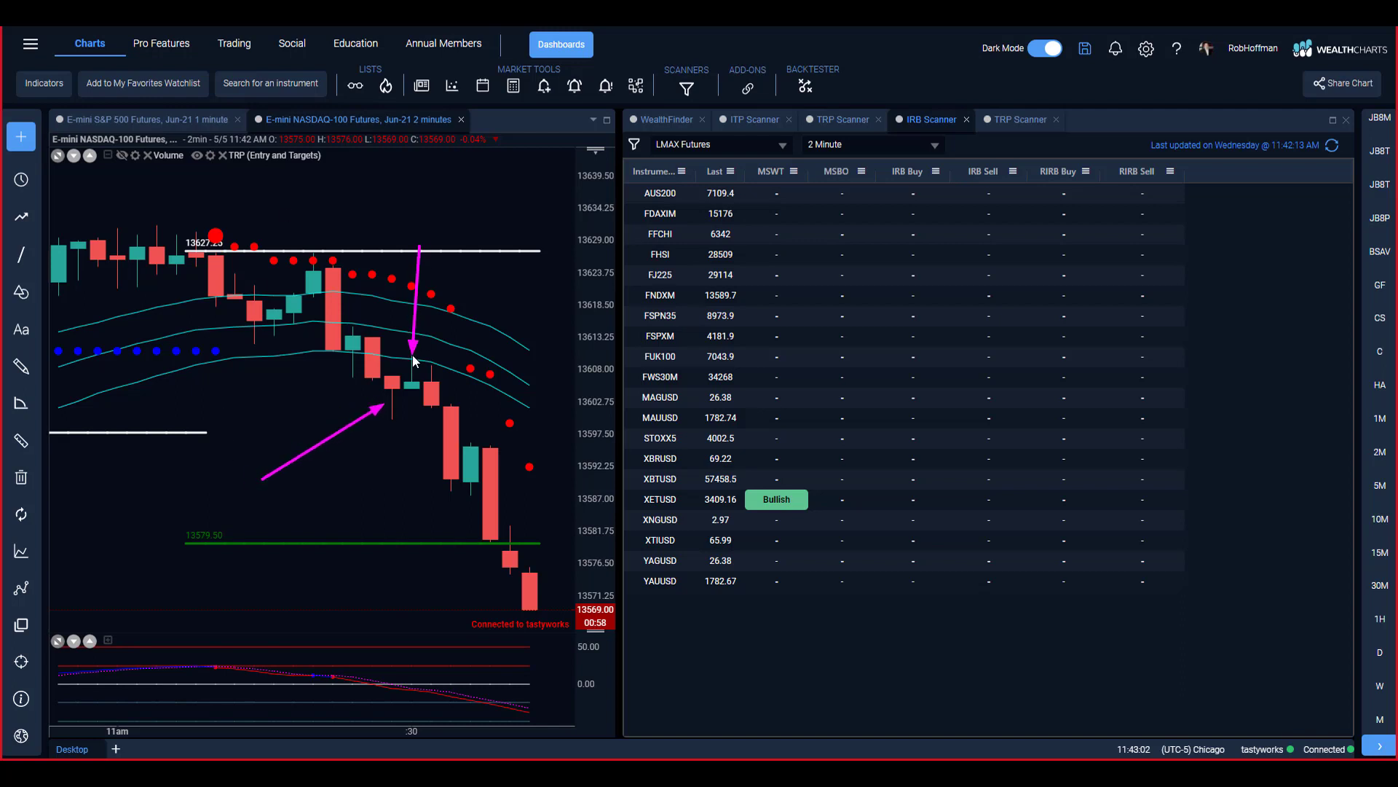
mouse_move(346, 413)
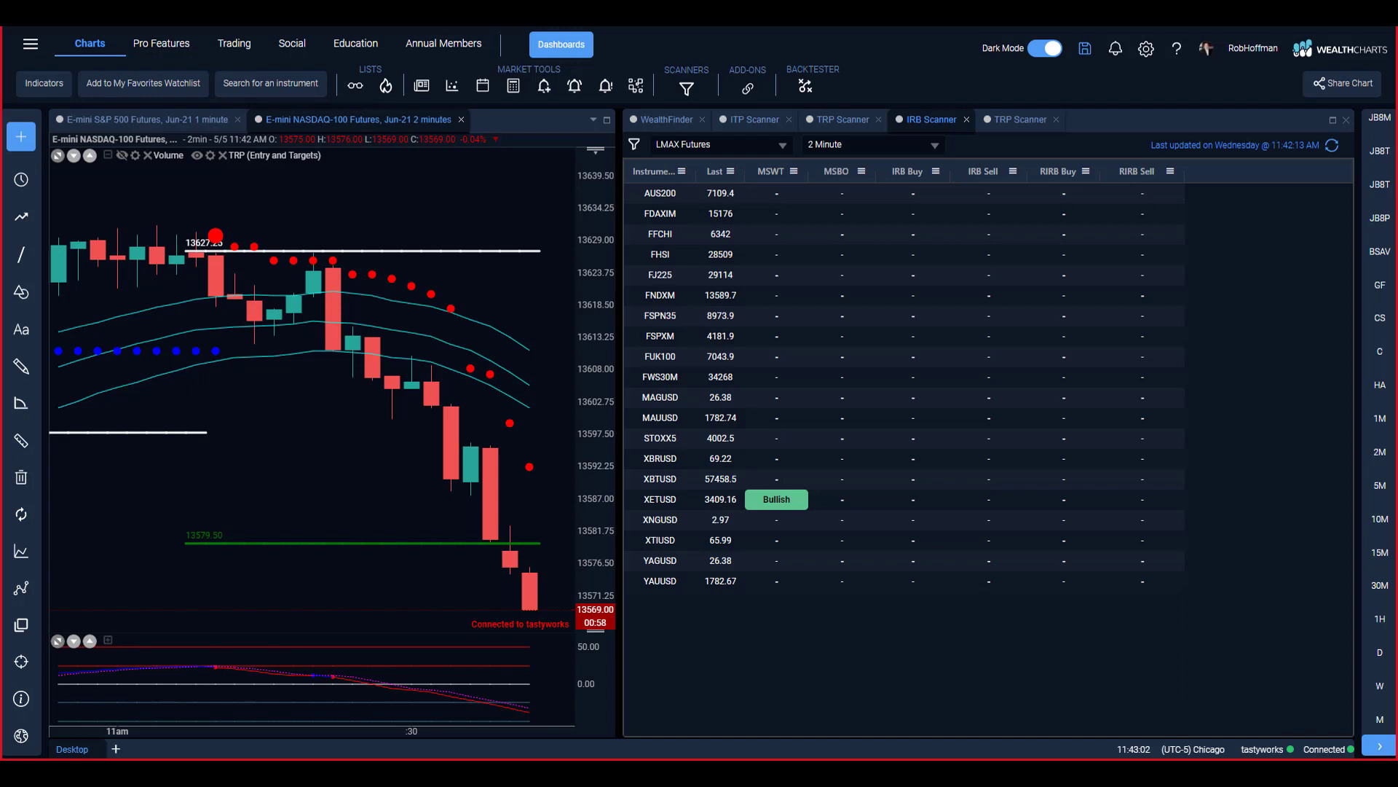
mouse_move(389, 410)
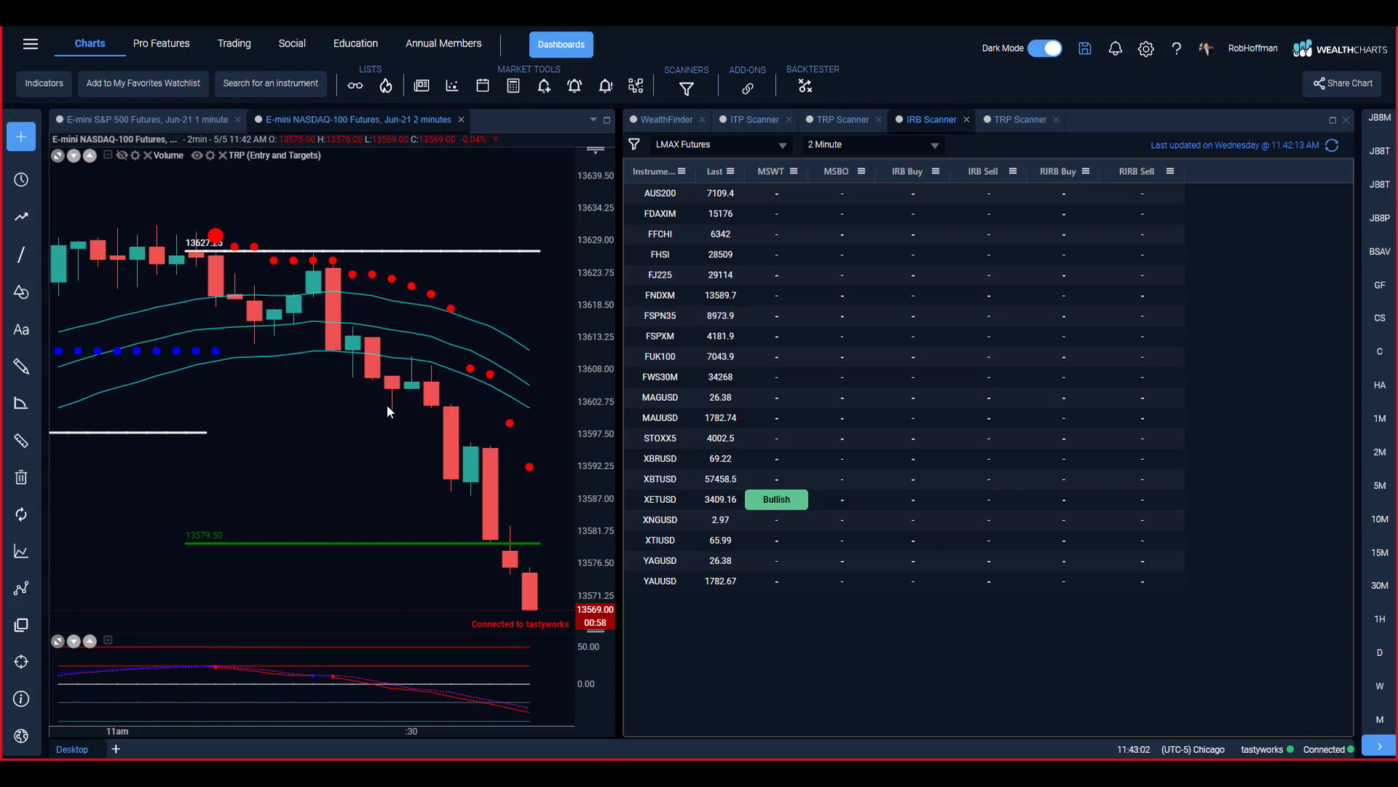
mouse_move(389, 397)
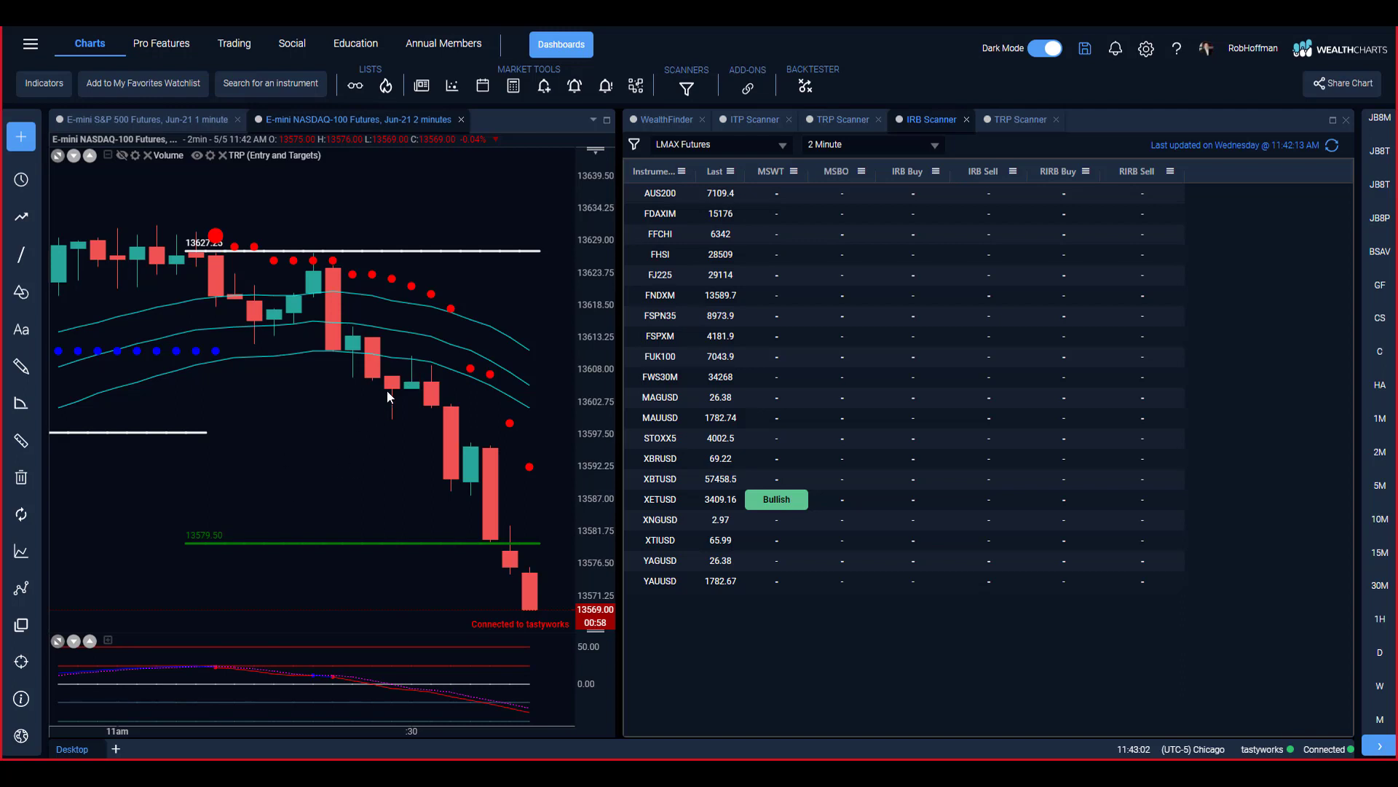